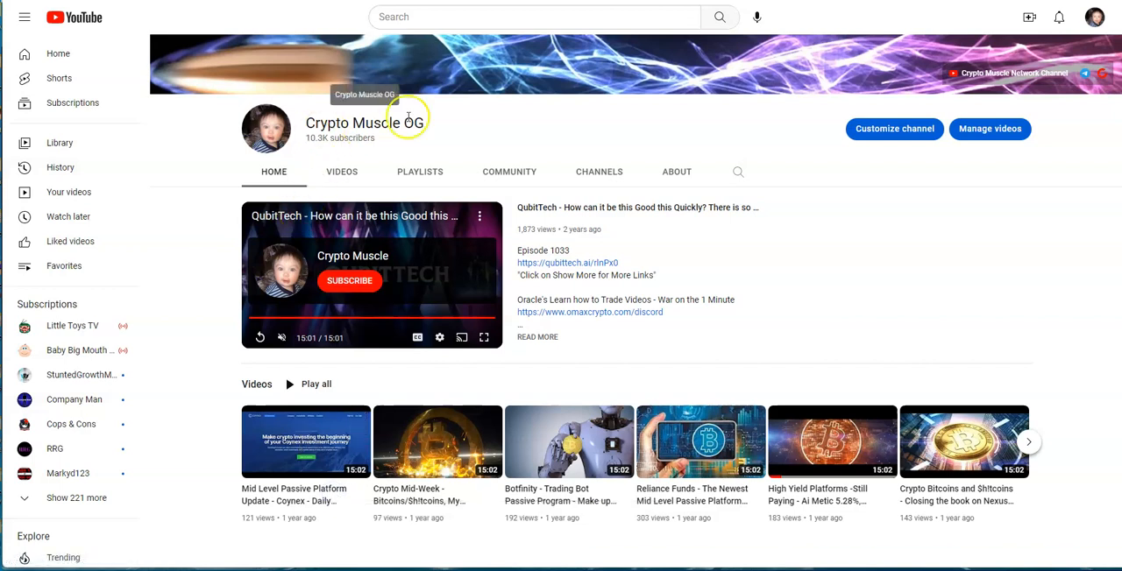
pyautogui.moveTo(382, 151)
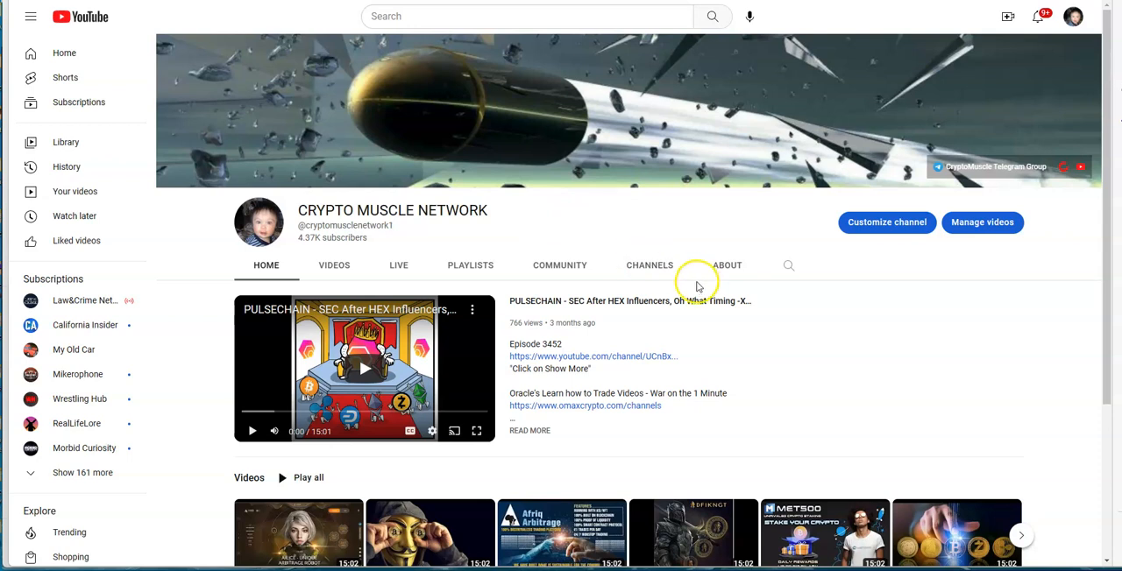
pyautogui.moveTo(744, 318)
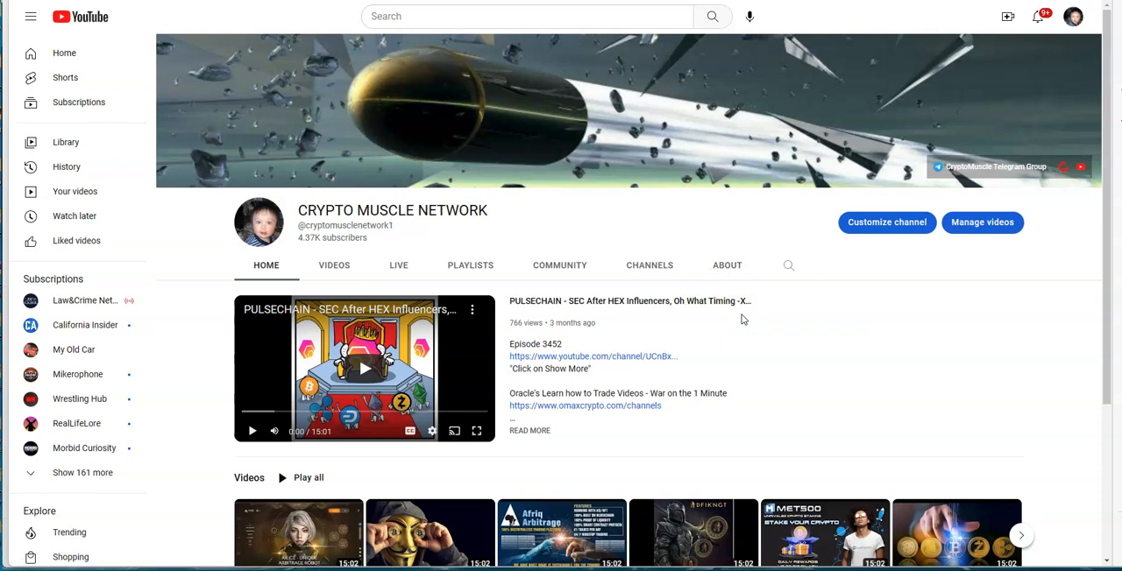
pyautogui.moveTo(730, 342)
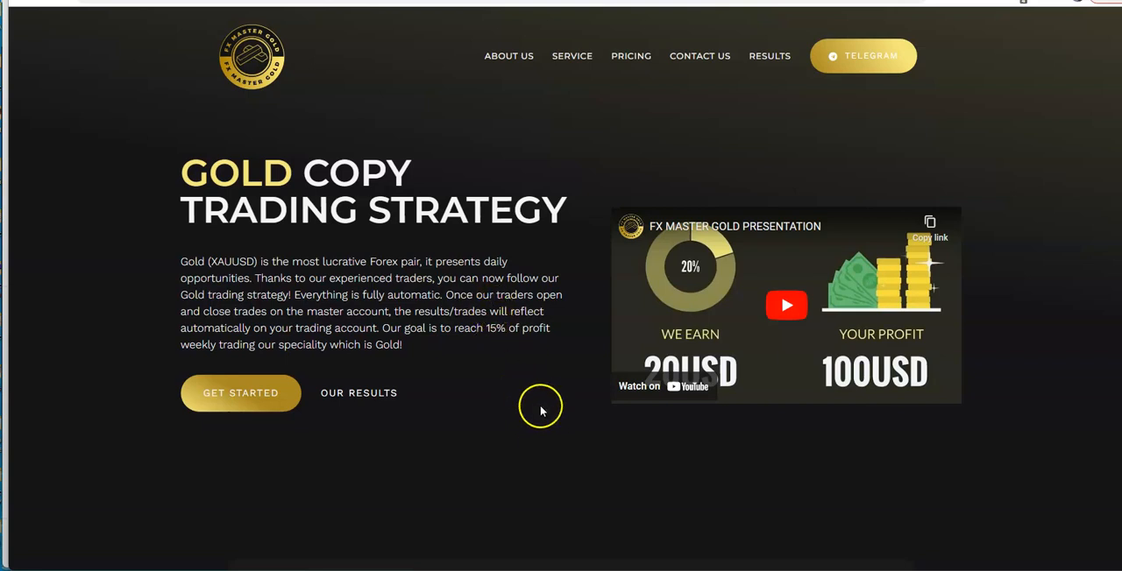
# Search Telegram chats for 'f' to reach the Fx Master Gold Free channel and its info.
pyautogui.click(862, 55)
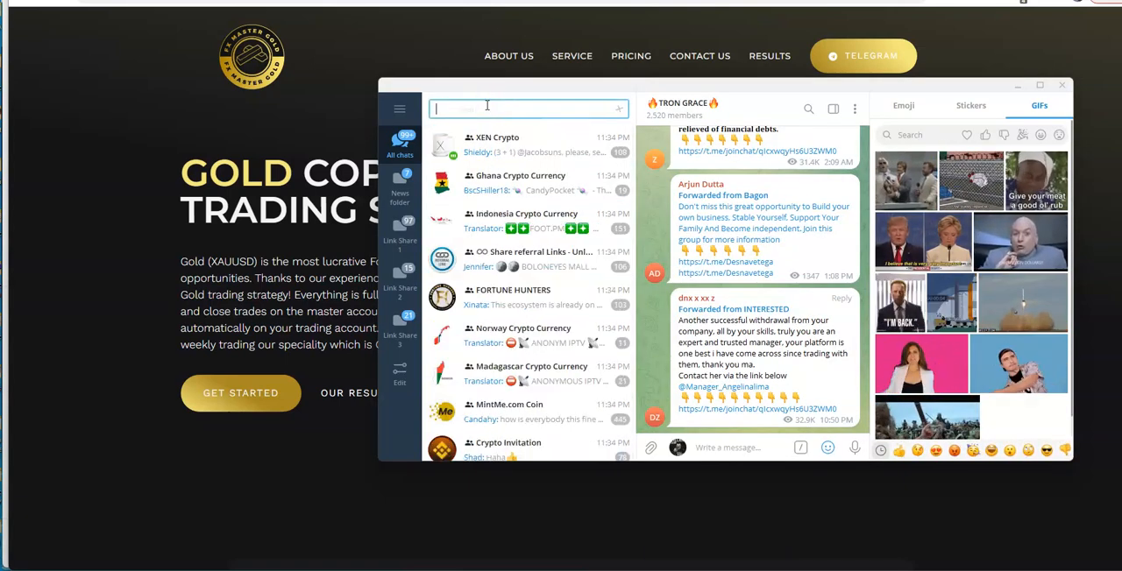
pyautogui.write('f')
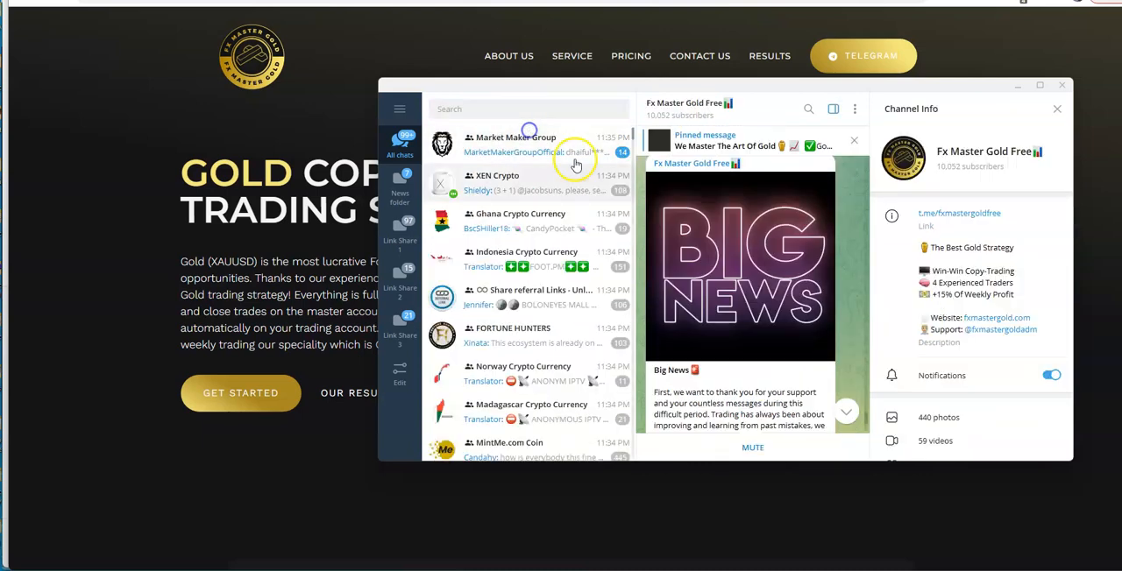
pyautogui.scroll(-3)
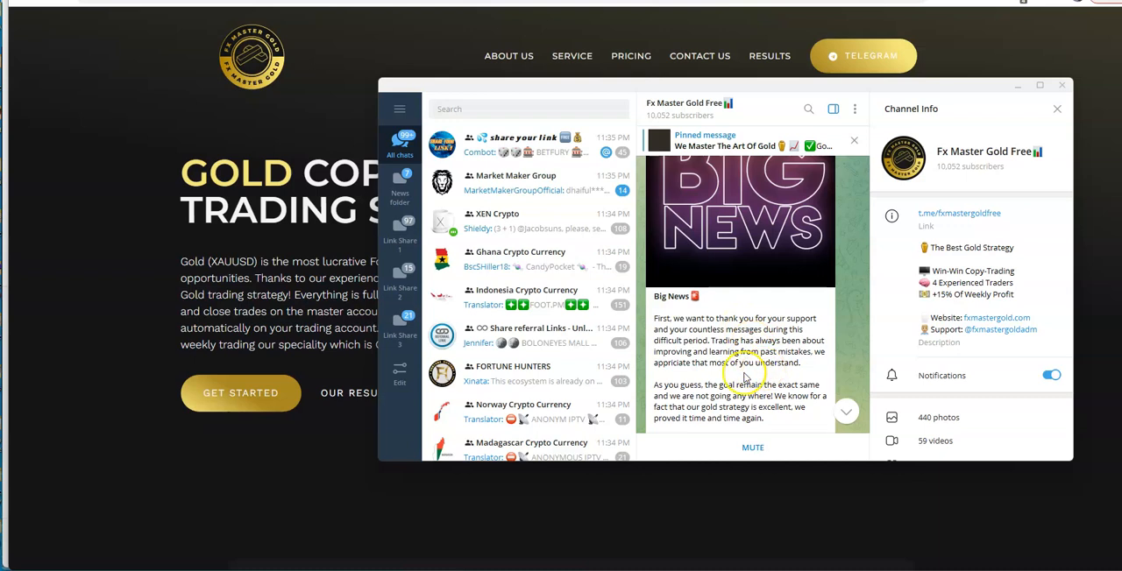
pyautogui.moveTo(732, 384)
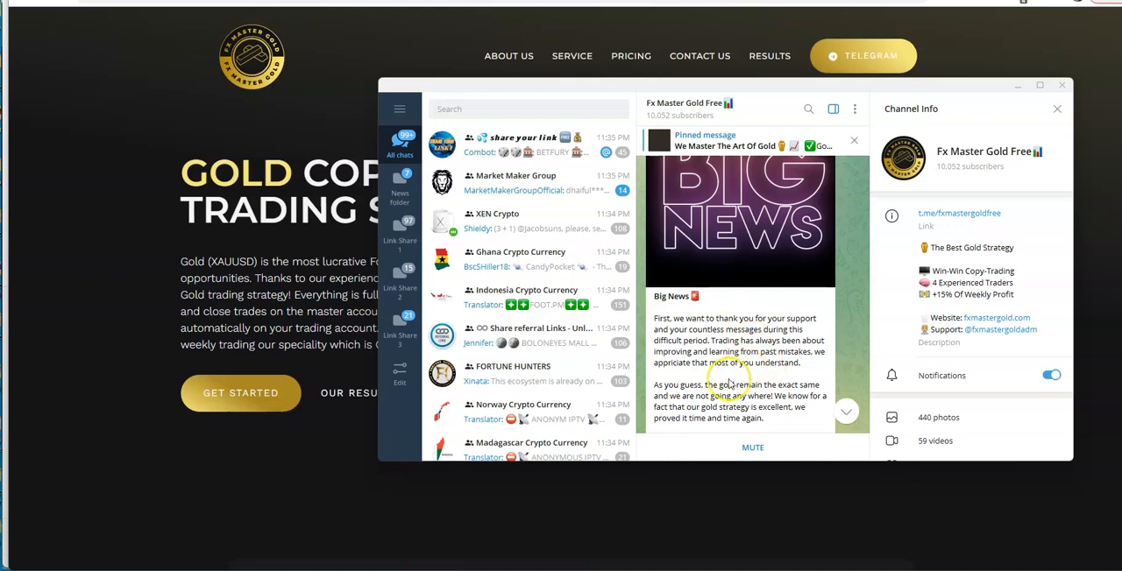
pyautogui.moveTo(667, 374)
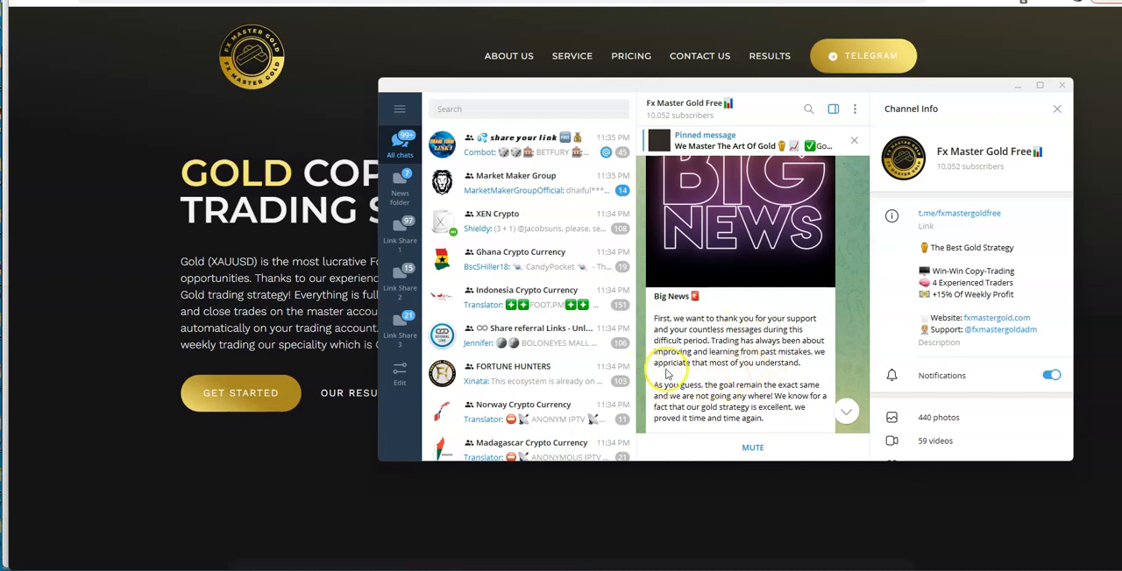
pyautogui.moveTo(780, 382)
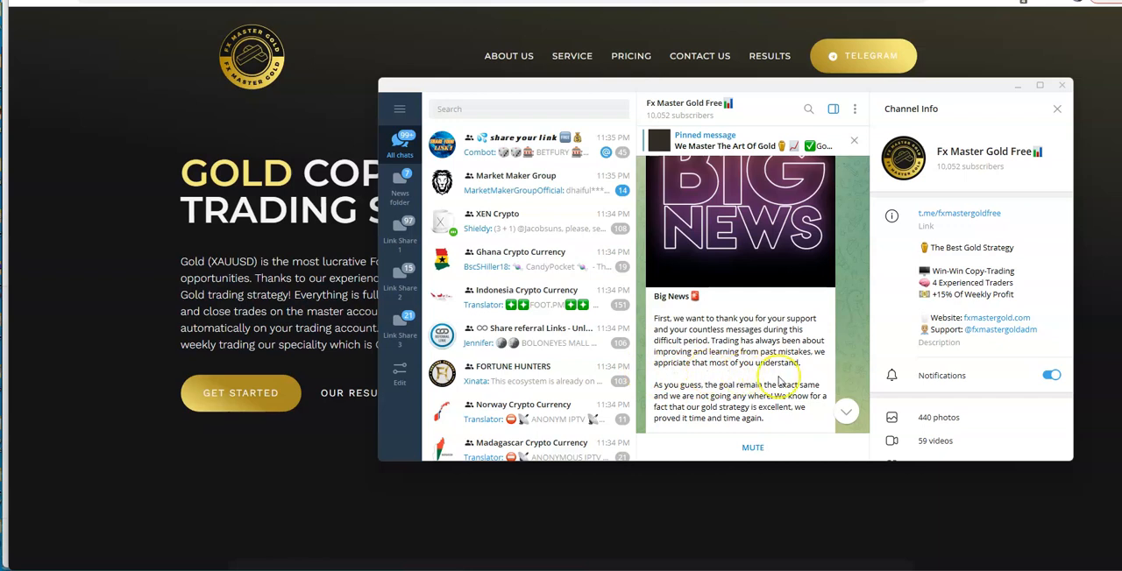
# Read the pinned Big News apology announcement through to the end.
pyautogui.scroll(-3)
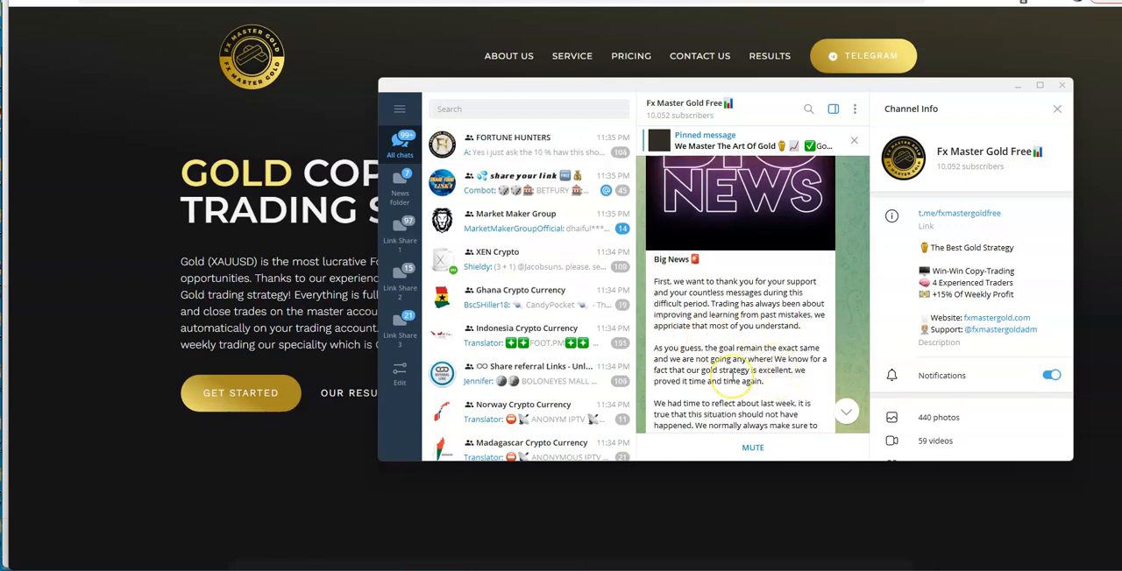
pyautogui.moveTo(723, 360)
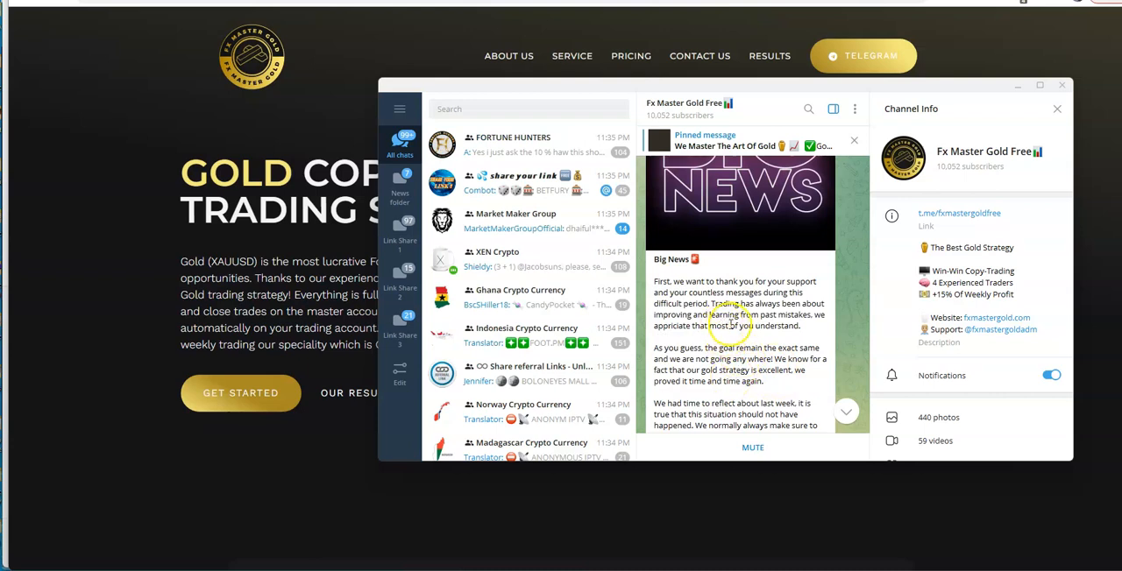
pyautogui.scroll(-3)
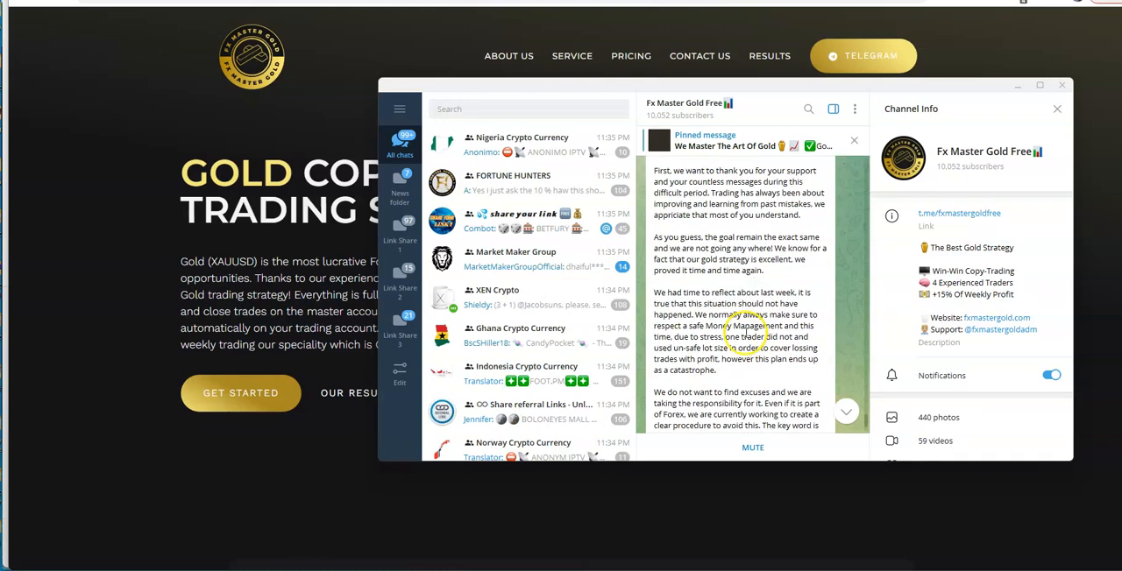
pyautogui.scroll(-3)
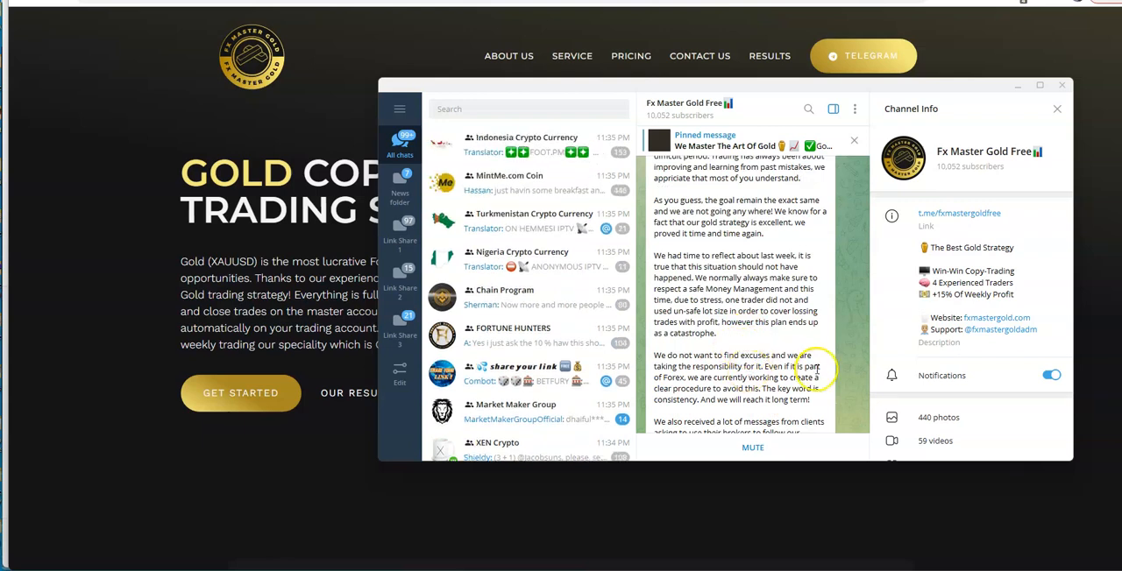
pyautogui.moveTo(732, 390)
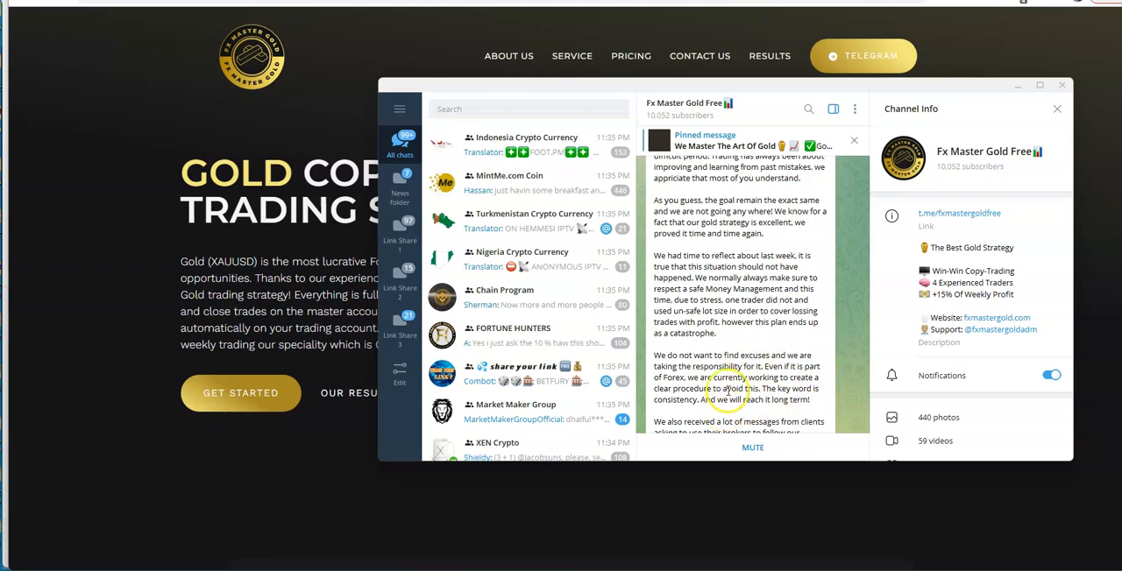
pyautogui.scroll(-3)
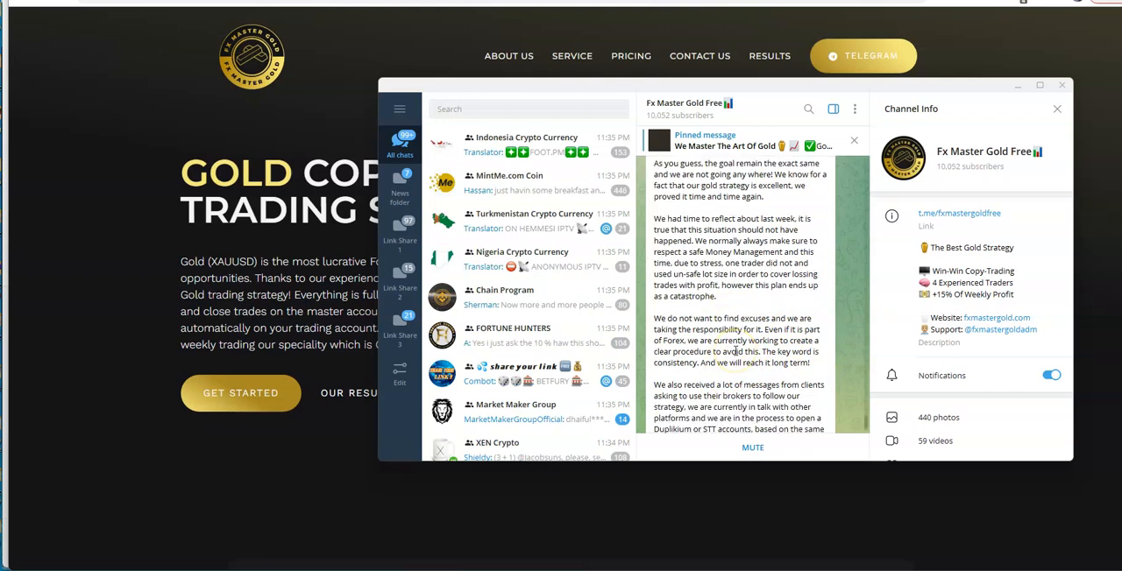
pyautogui.scroll(-3)
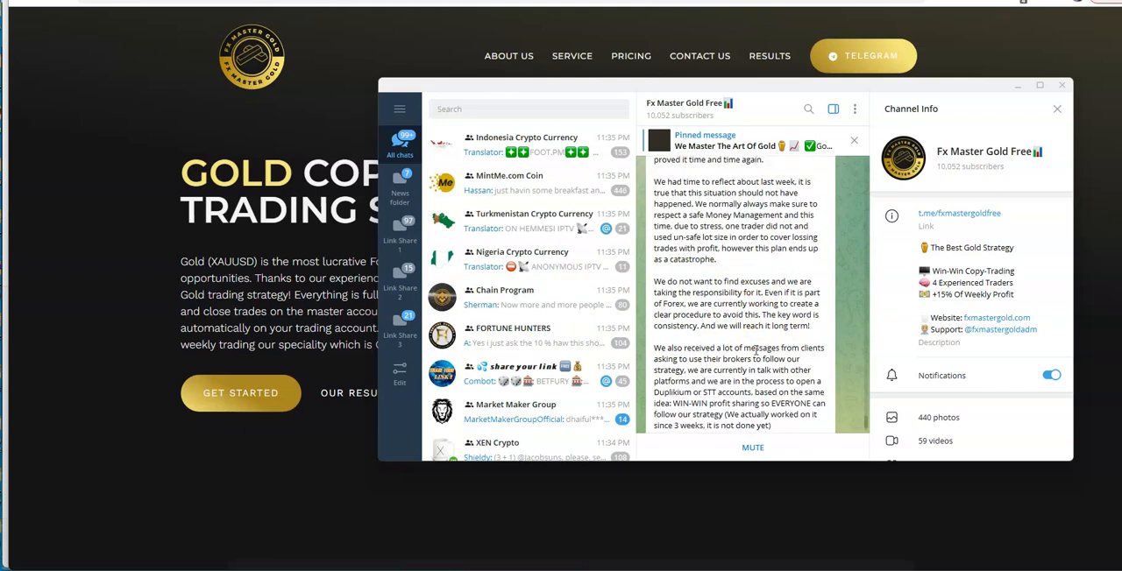
pyautogui.scroll(-3)
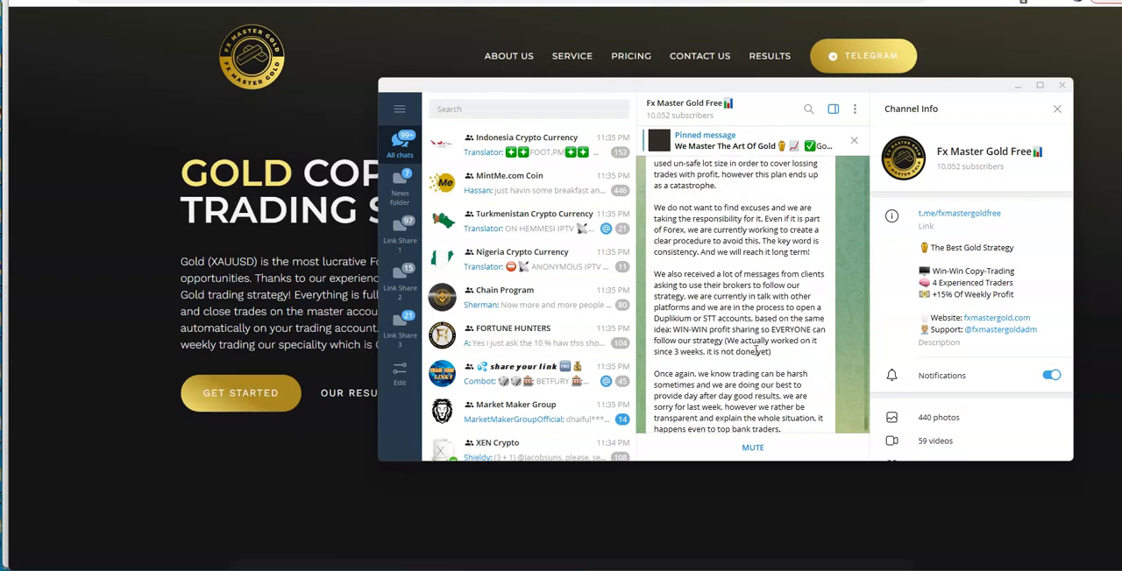
pyautogui.scroll(-3)
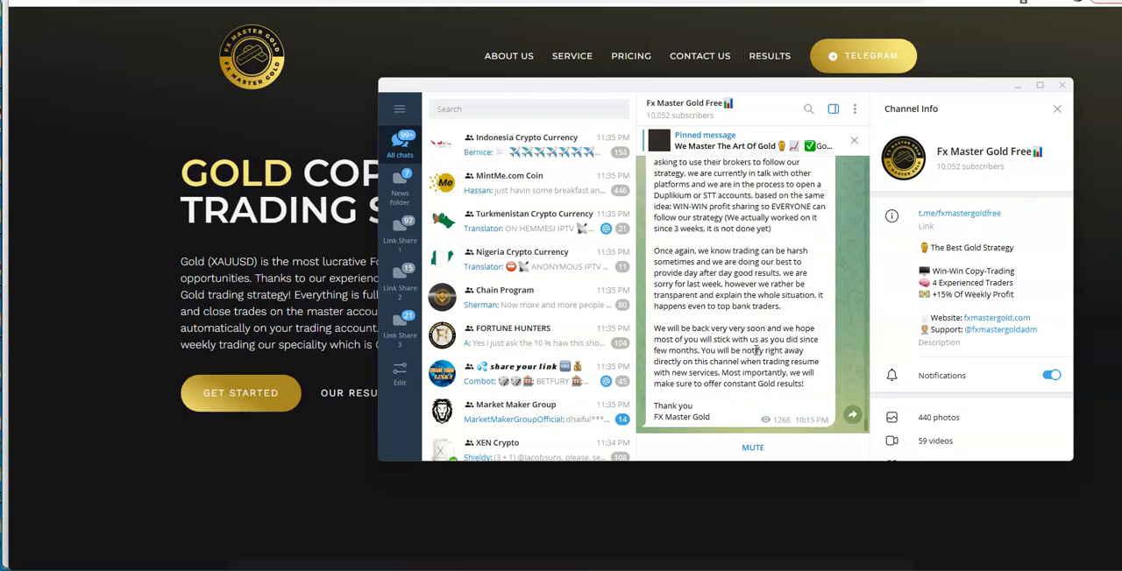
pyautogui.moveTo(741, 340)
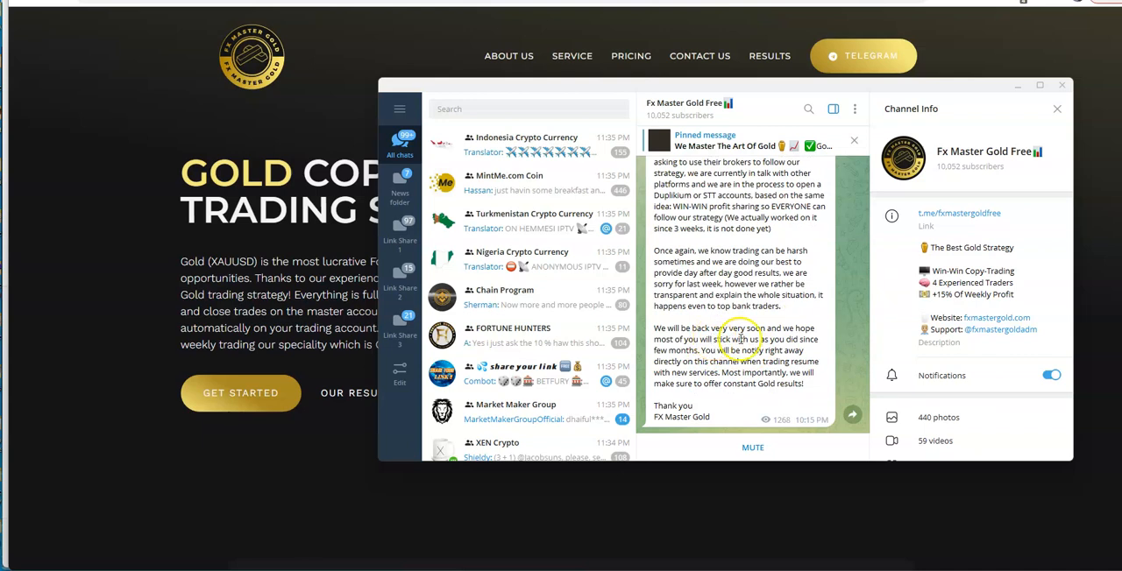
pyautogui.moveTo(723, 363)
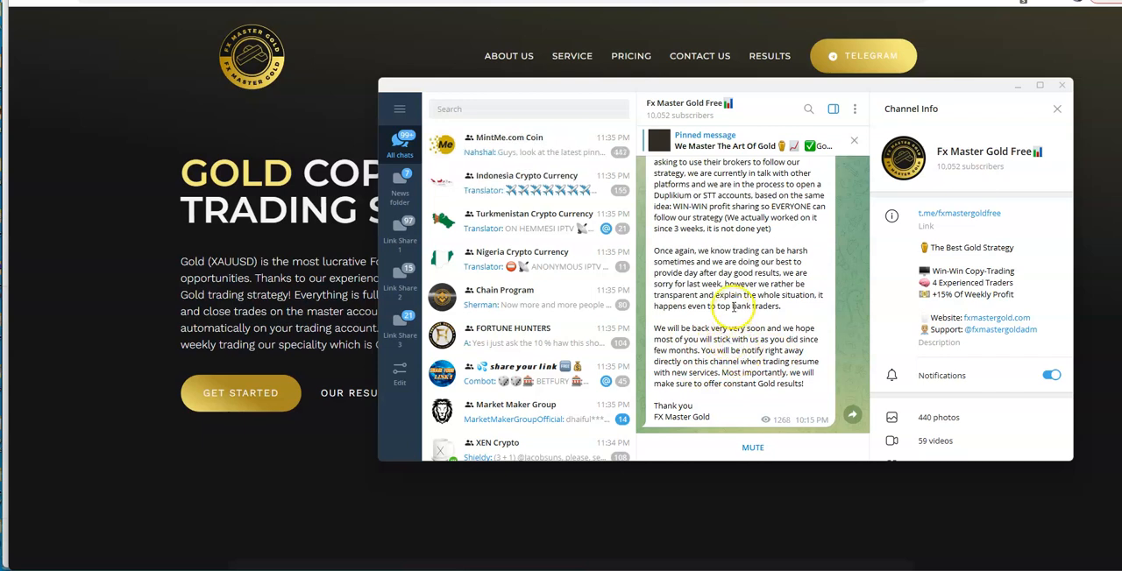
pyautogui.moveTo(737, 261)
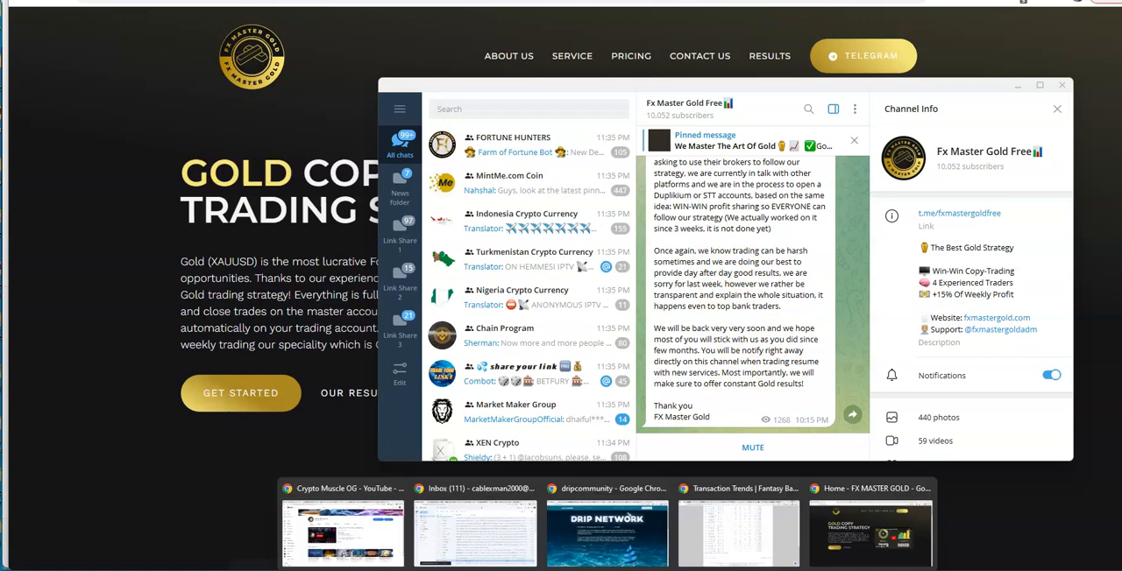
pyautogui.click(475, 488)
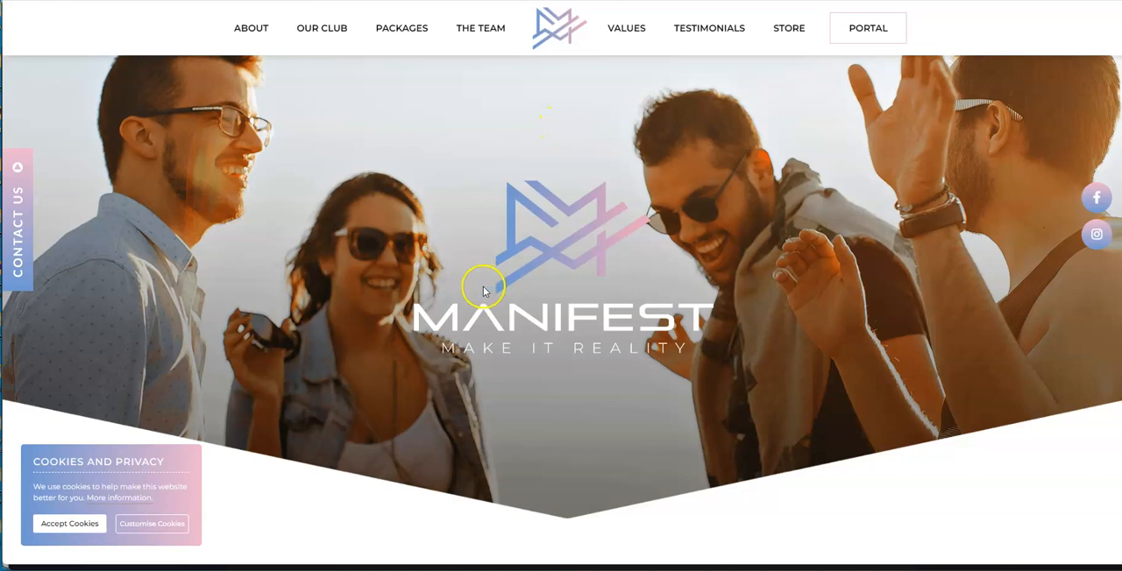
pyautogui.moveTo(547, 368)
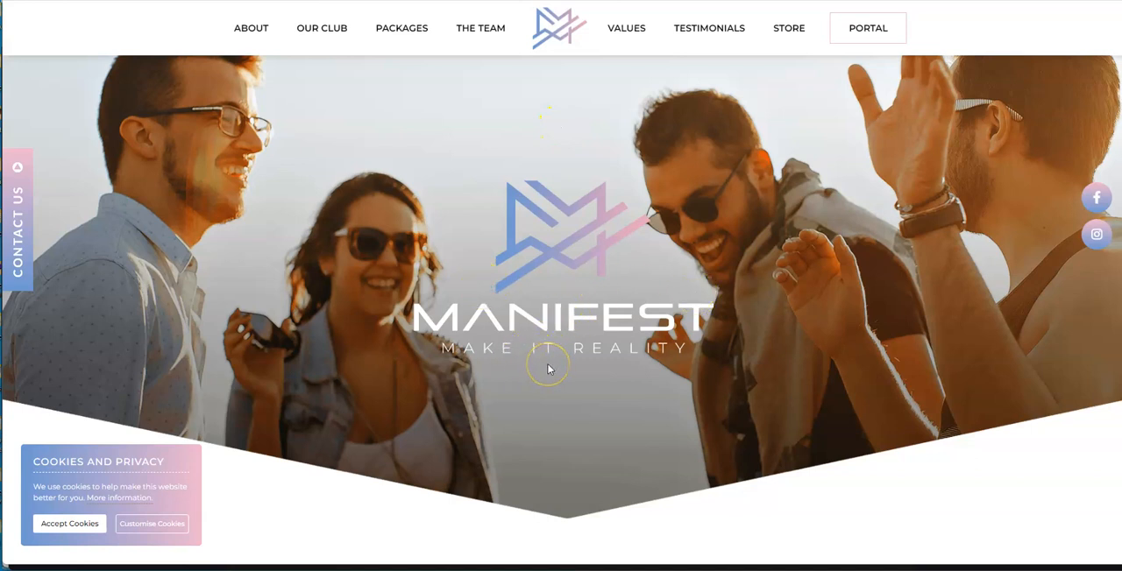
pyautogui.moveTo(580, 366)
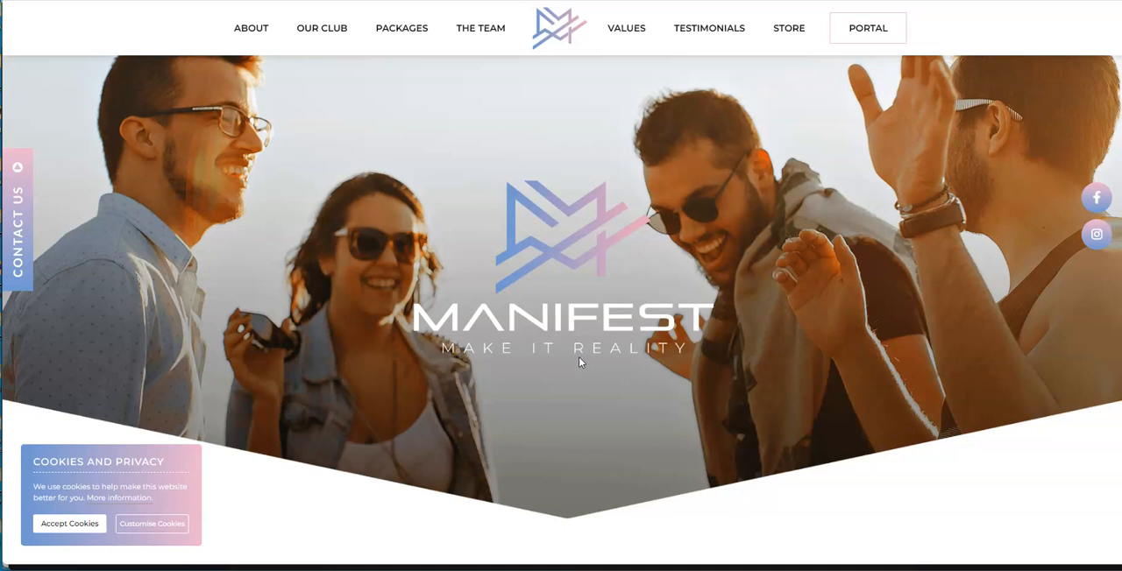
pyautogui.moveTo(581, 363)
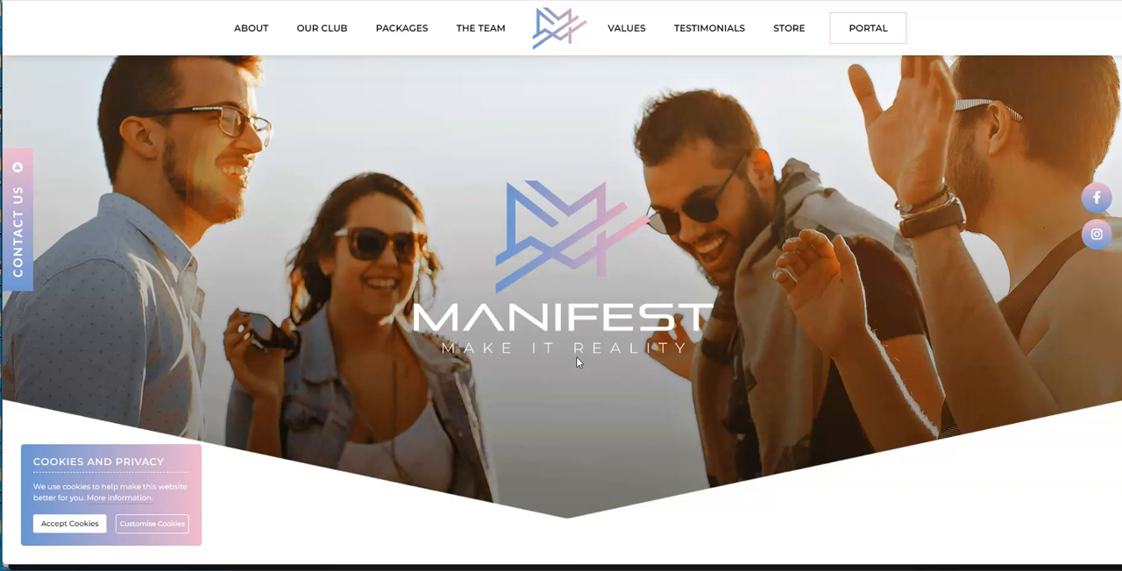
pyautogui.moveTo(578, 360)
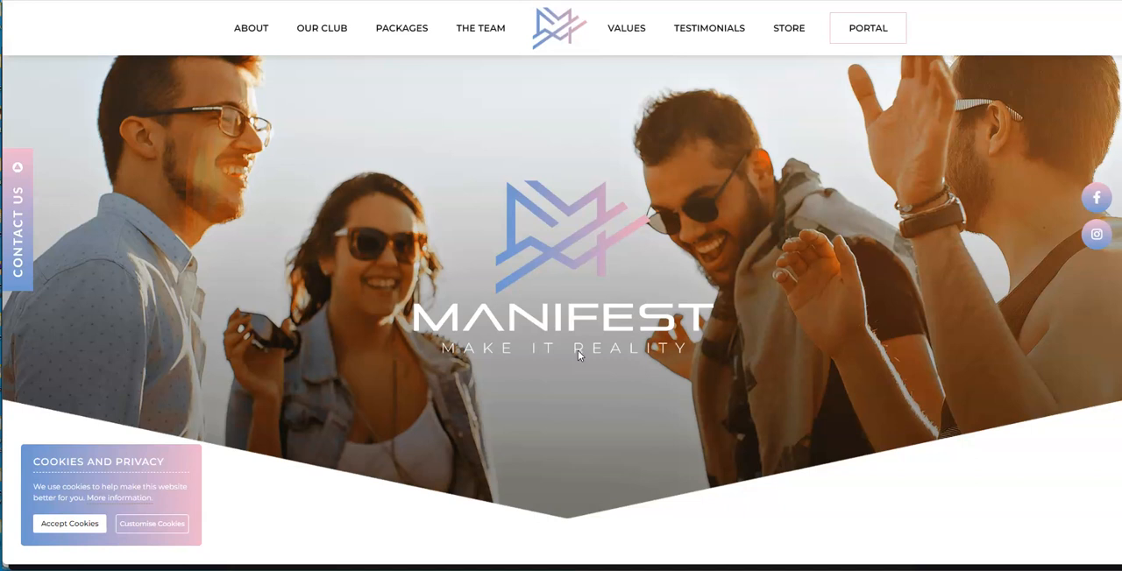
pyautogui.moveTo(578, 356)
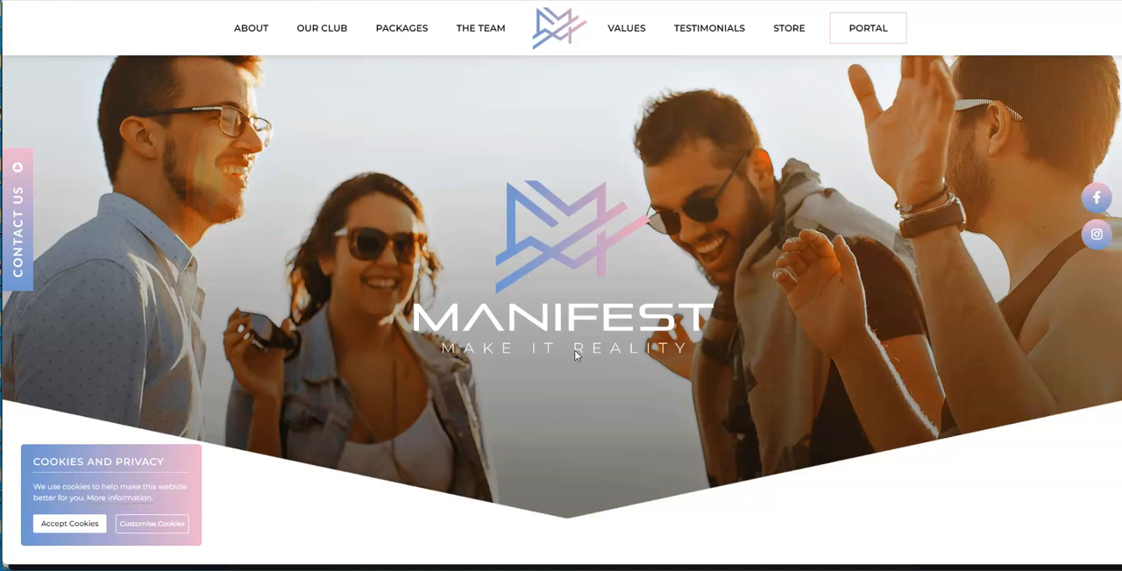
pyautogui.moveTo(571, 357)
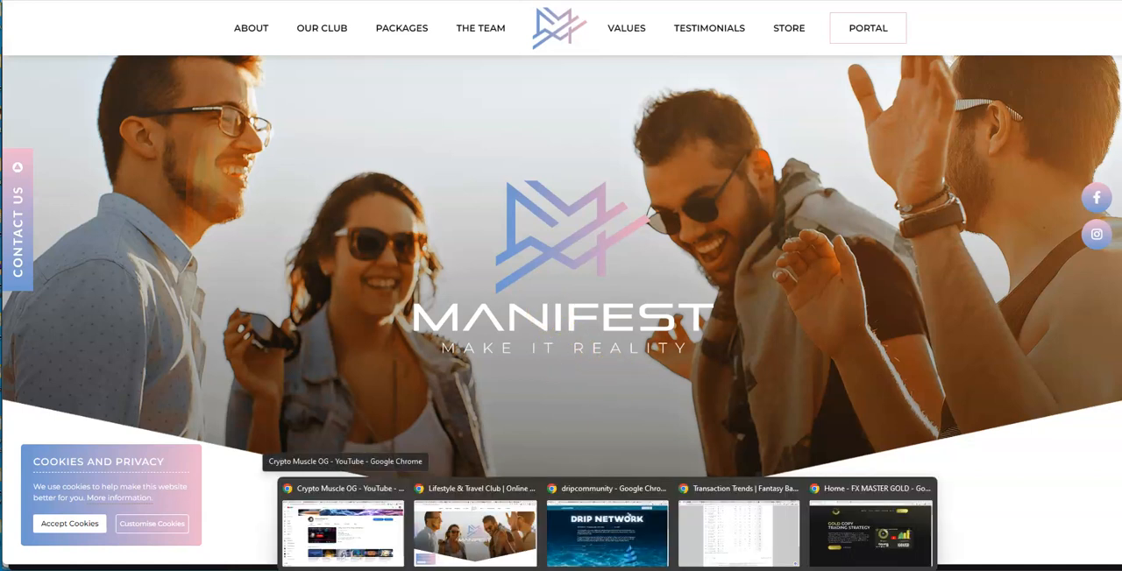
# Switch Chrome to the 'Home - FX MASTER GOLD' Gold Copy Trading Strategy window.
pyautogui.click(870, 488)
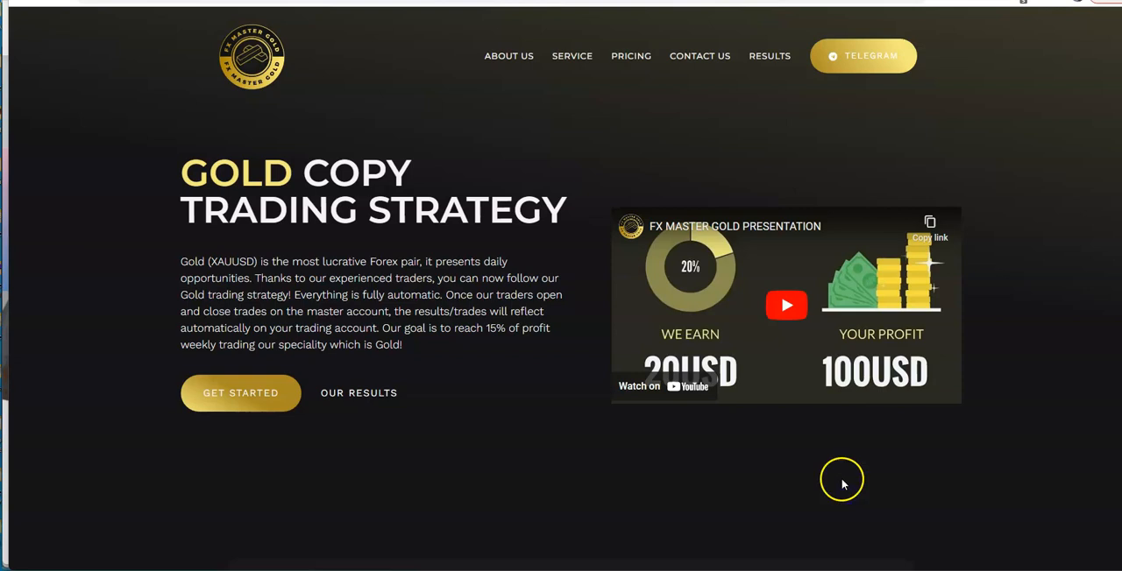
pyautogui.moveTo(736, 462)
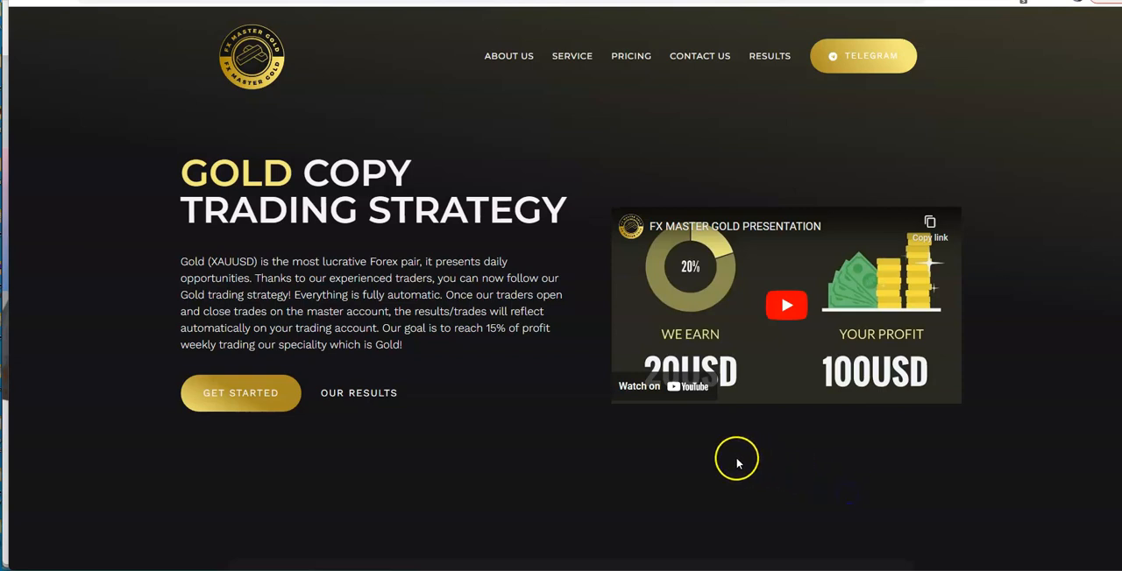
pyautogui.moveTo(465, 440)
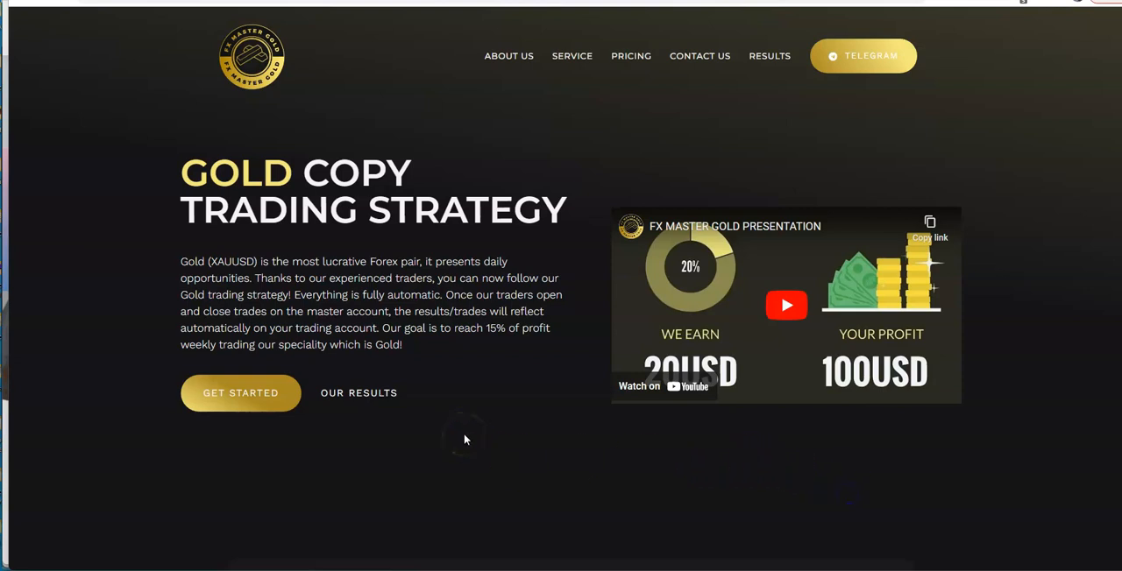
pyautogui.moveTo(464, 437)
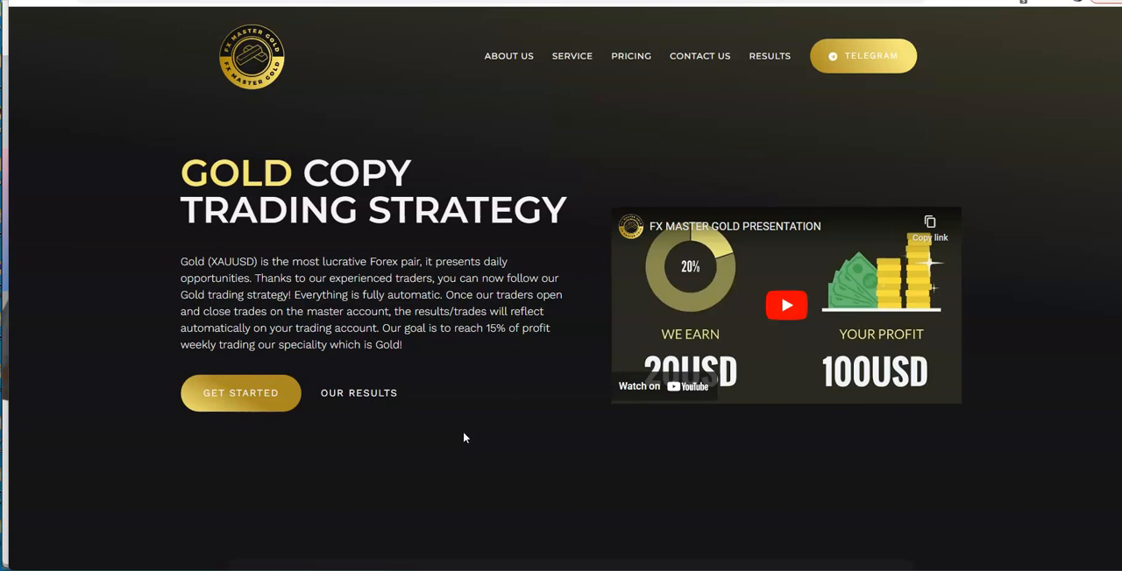
pyautogui.moveTo(463, 437)
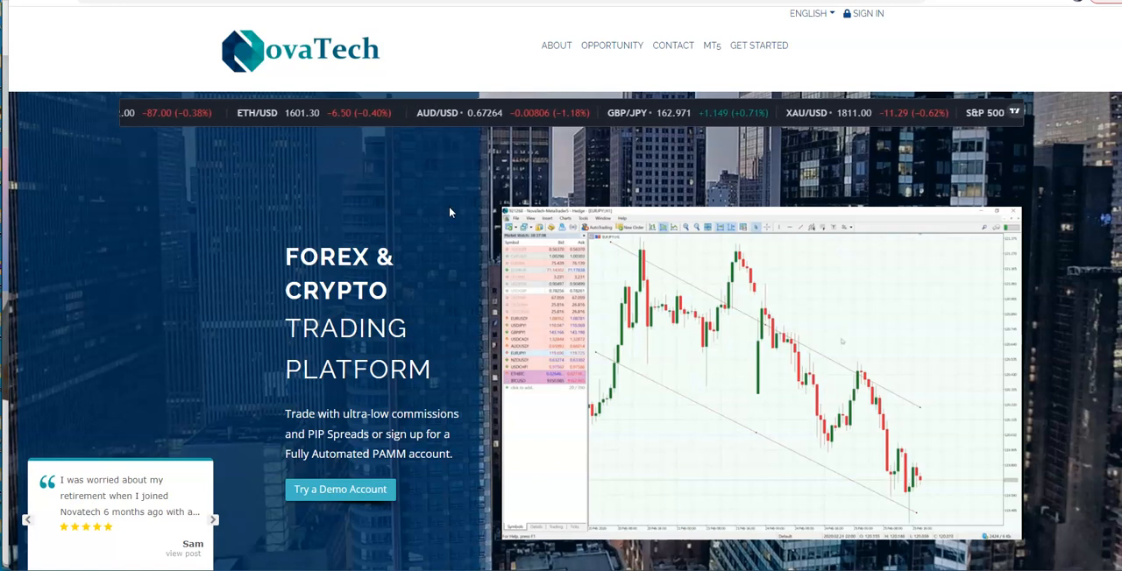
pyautogui.moveTo(473, 330)
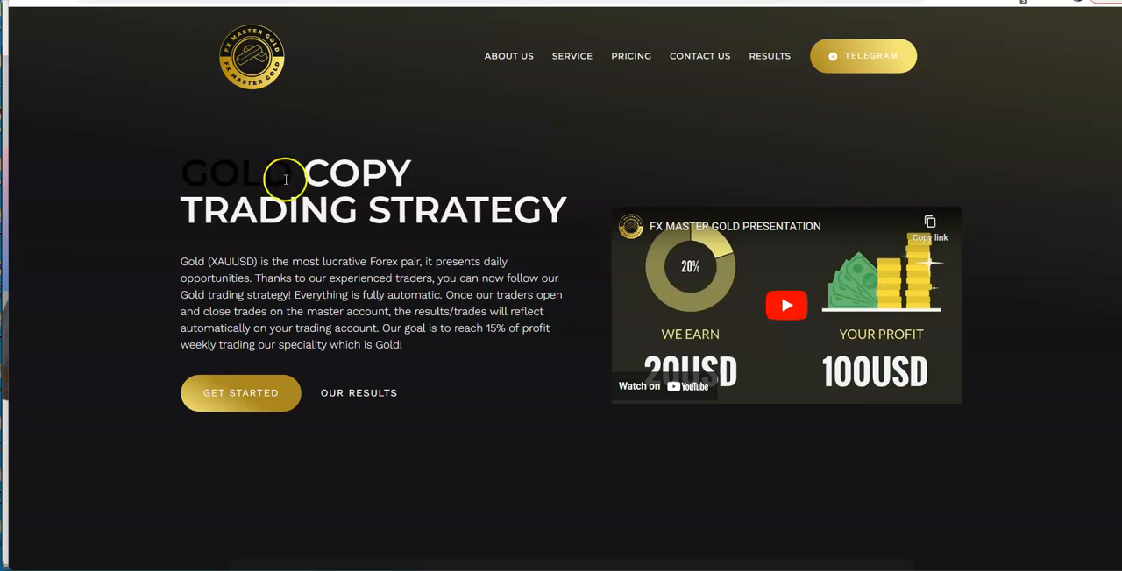
pyautogui.moveTo(312, 224)
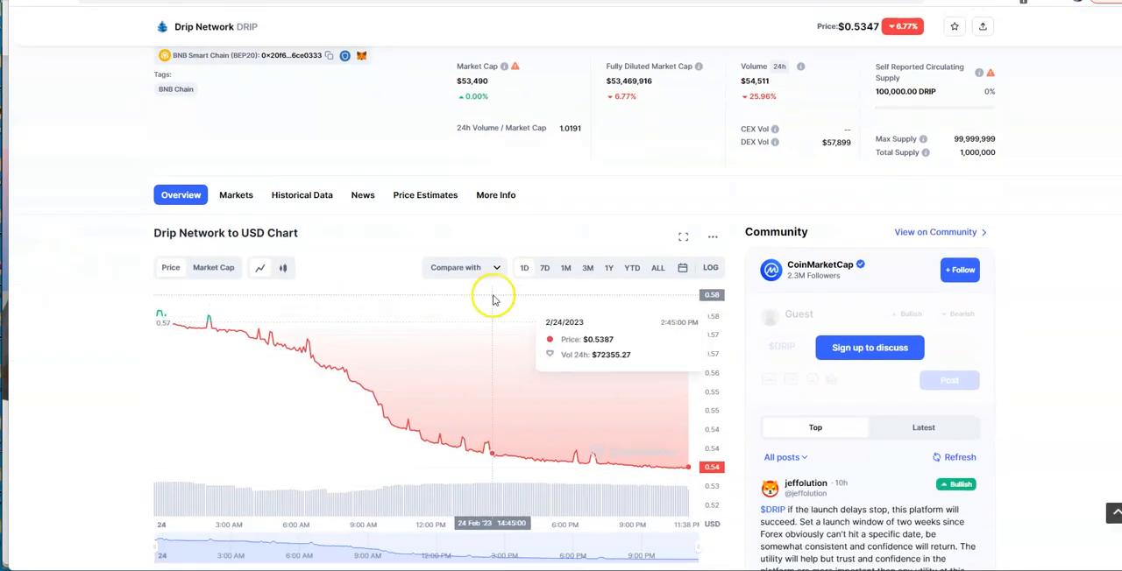
# Set the Drip Network price chart range to 7D.
pyautogui.click(544, 268)
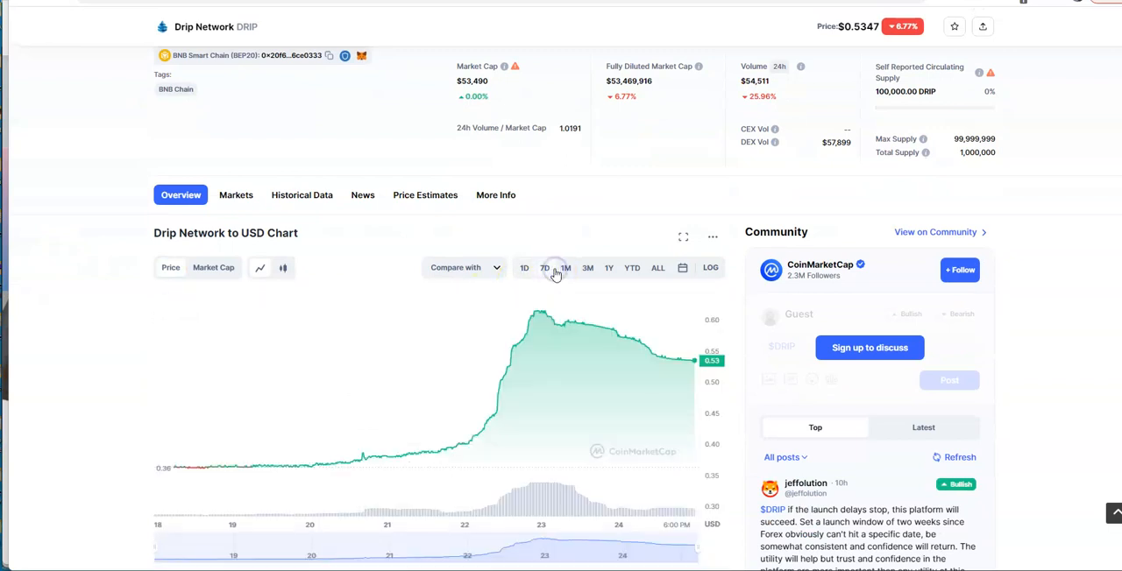
pyautogui.moveTo(536, 316)
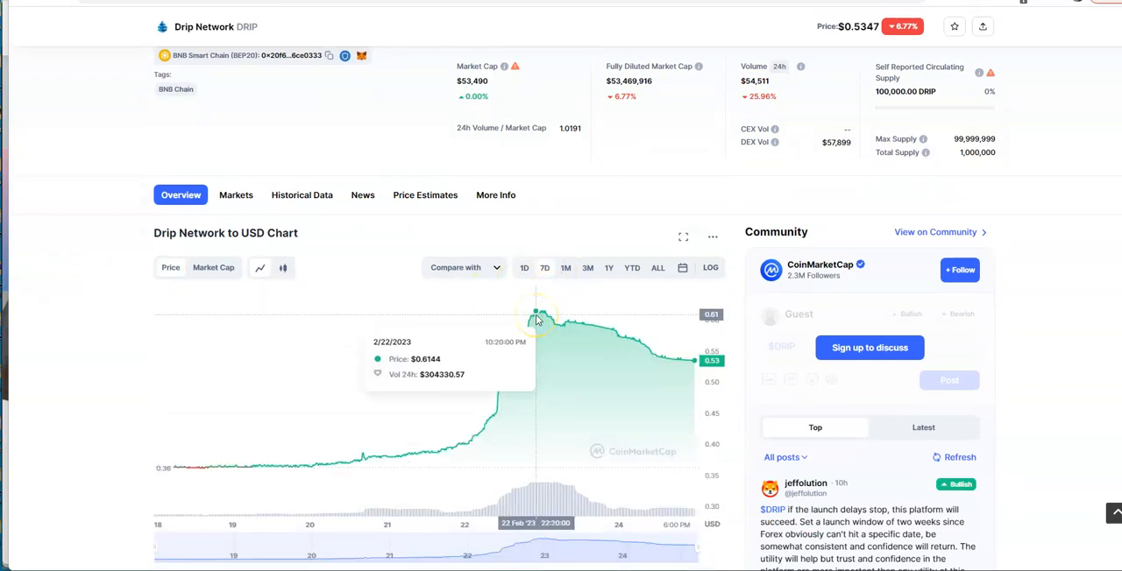
pyautogui.moveTo(536, 315)
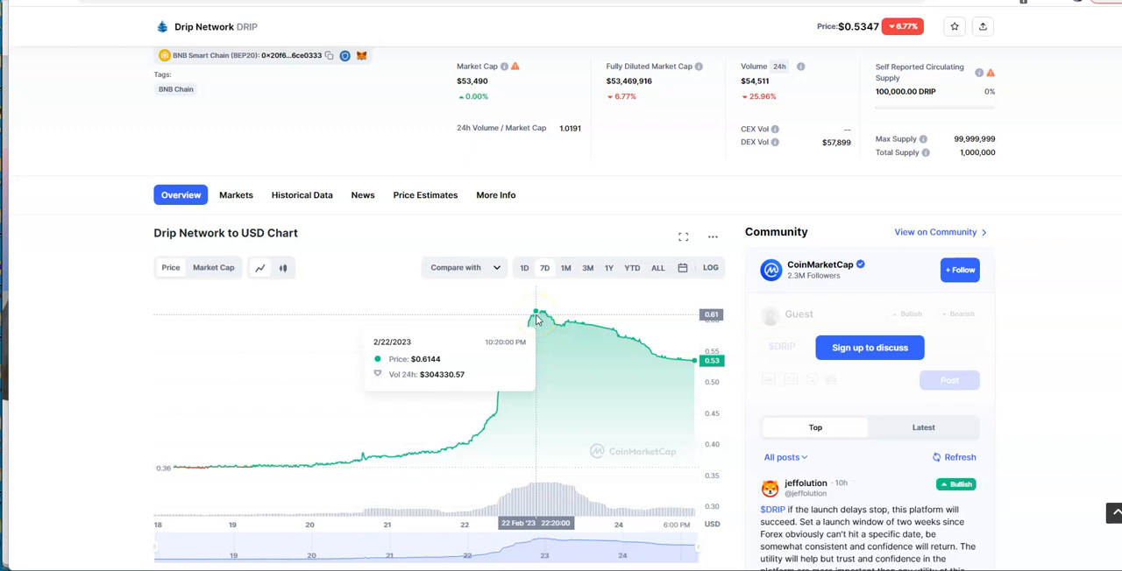
pyautogui.moveTo(114, 192)
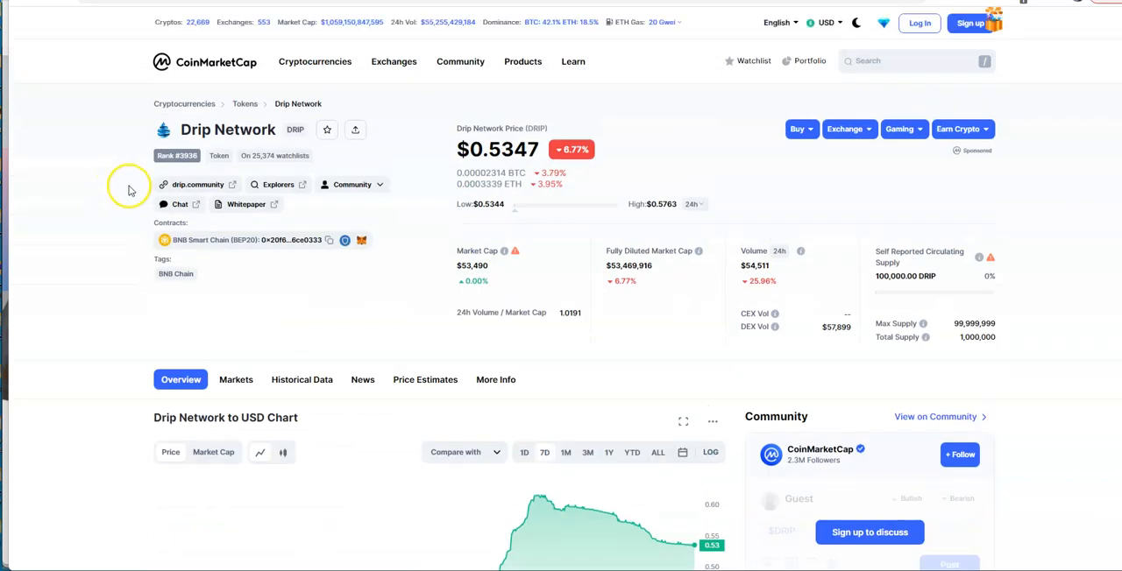
pyautogui.moveTo(432, 88)
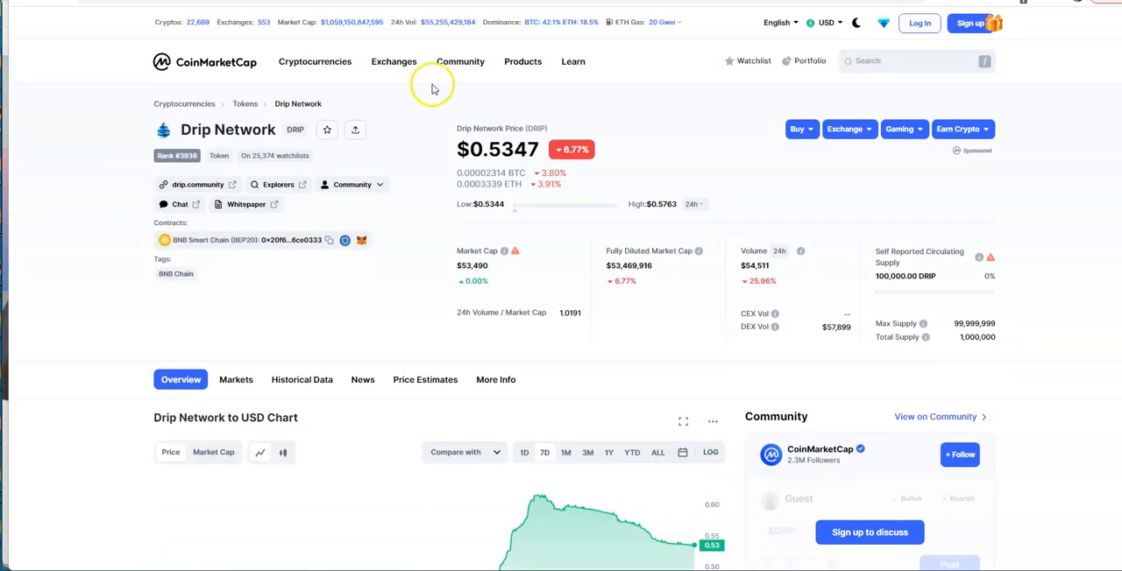
pyautogui.moveTo(431, 87)
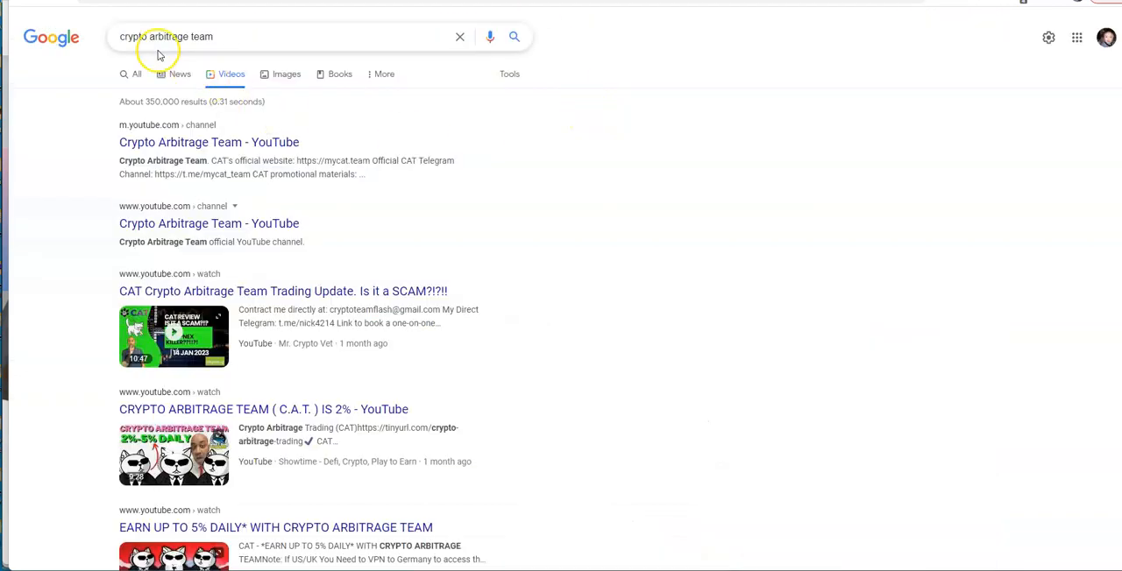
pyautogui.moveTo(210, 298)
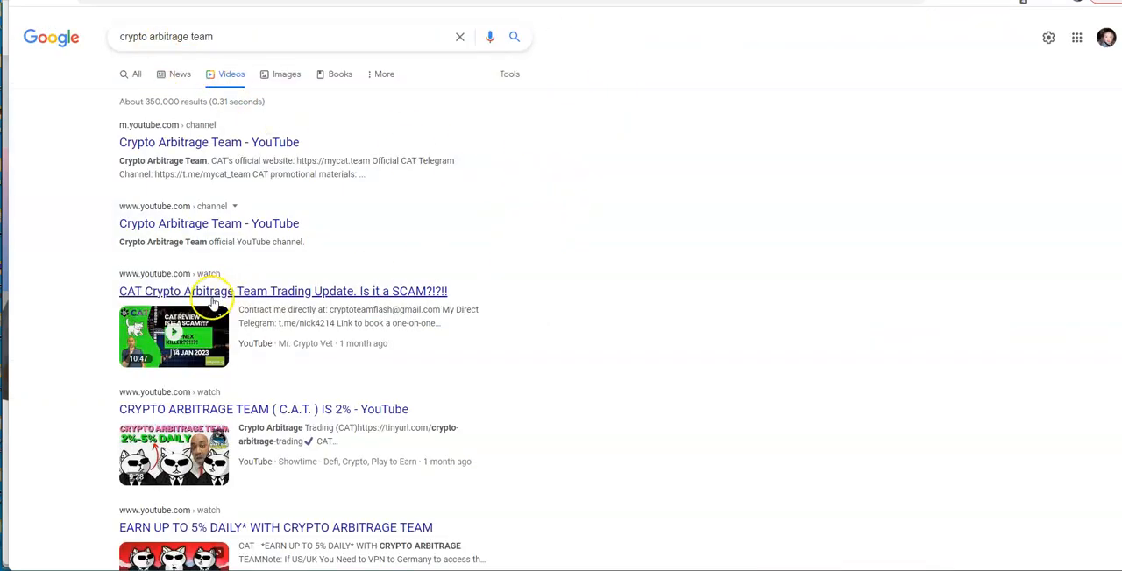
pyautogui.moveTo(620, 359)
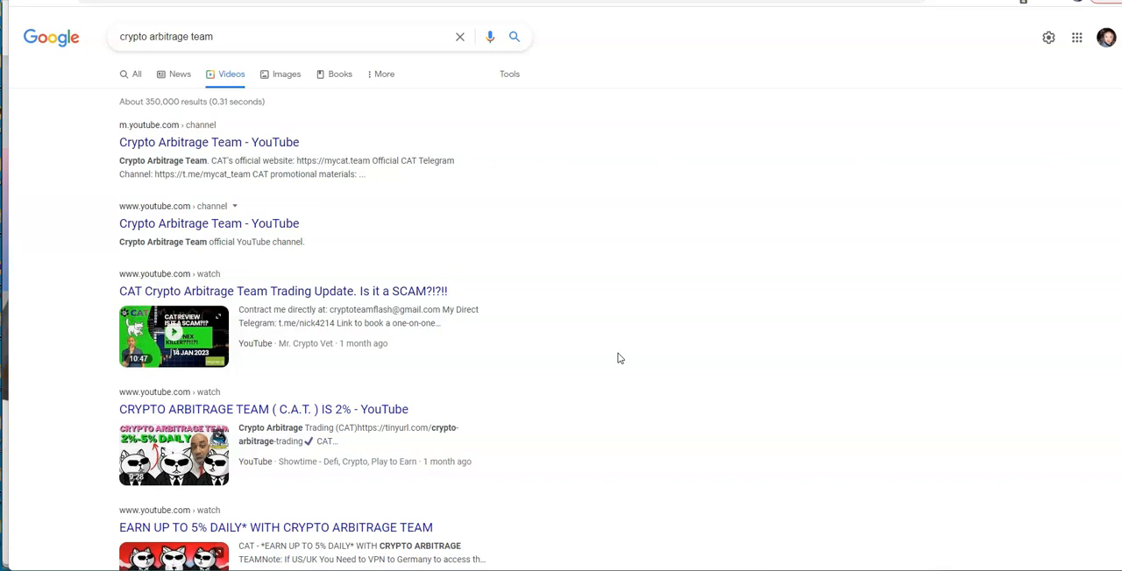
pyautogui.moveTo(648, 174)
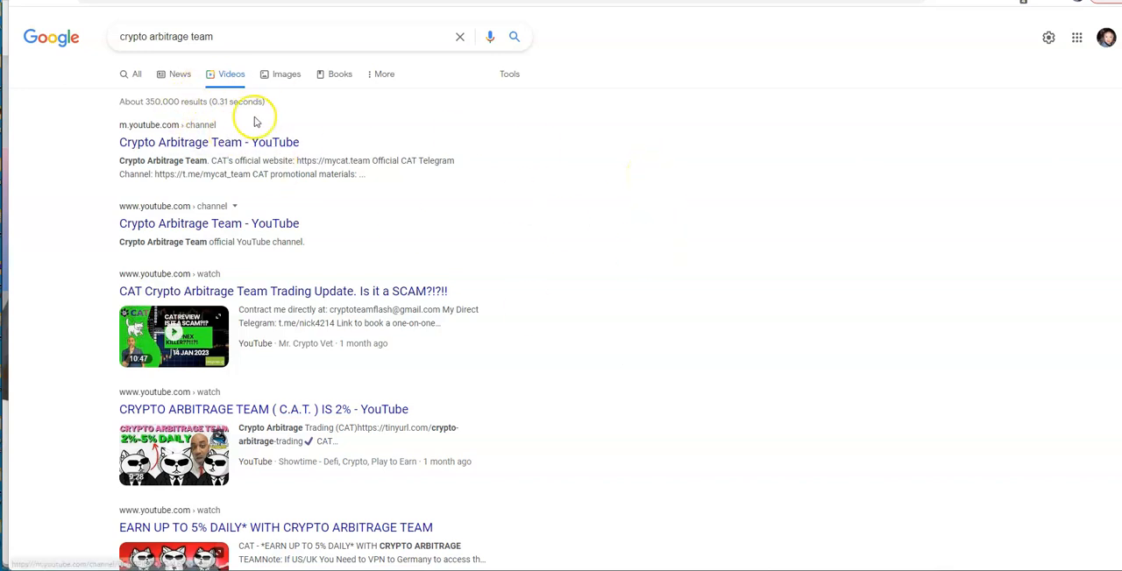
pyautogui.moveTo(469, 180)
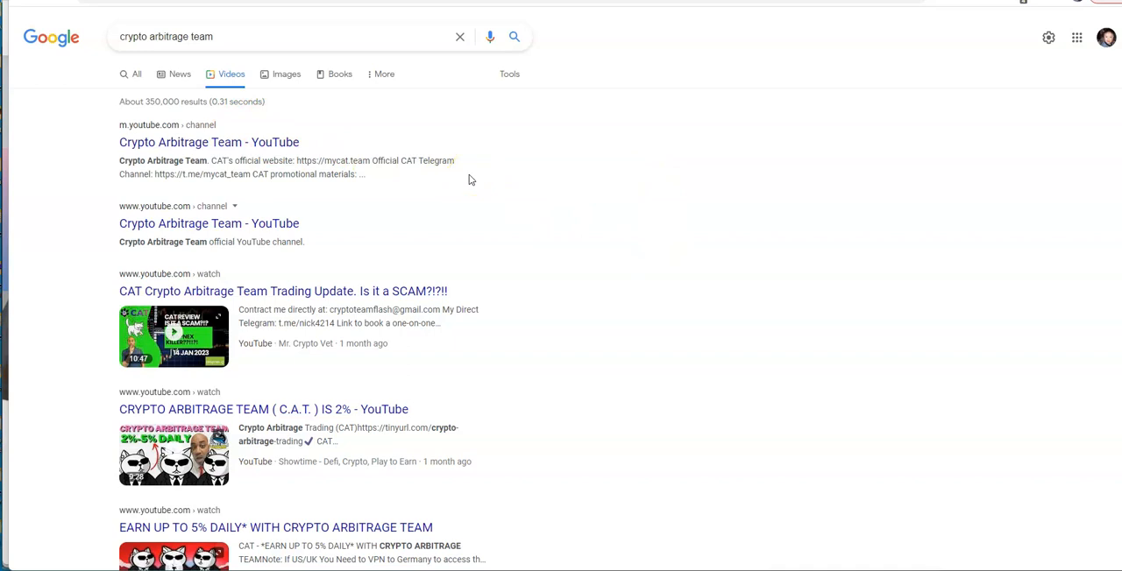
pyautogui.moveTo(535, 213)
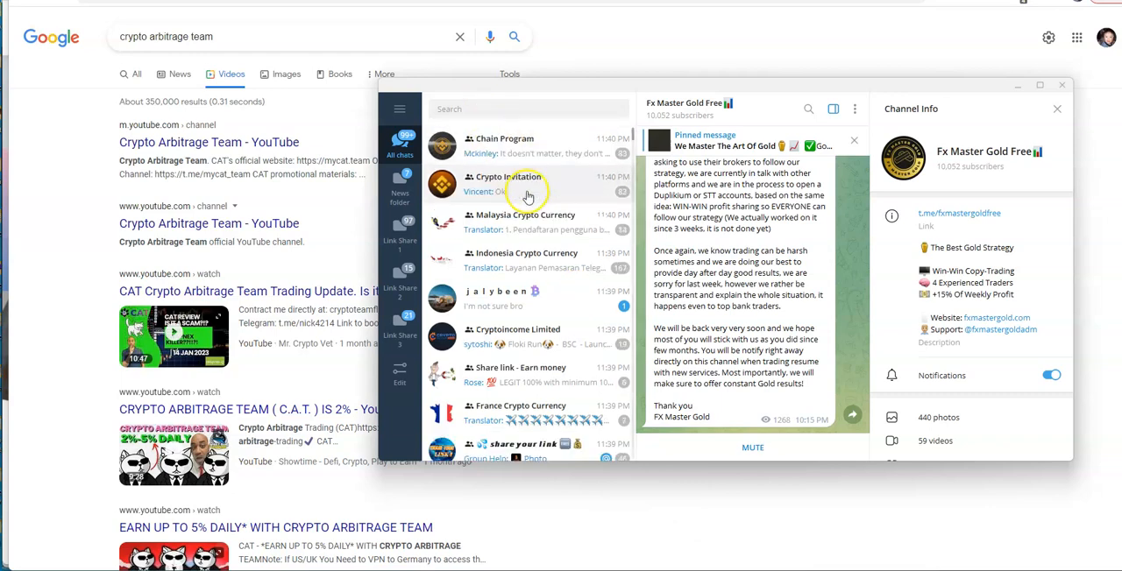
pyautogui.scroll(-3)
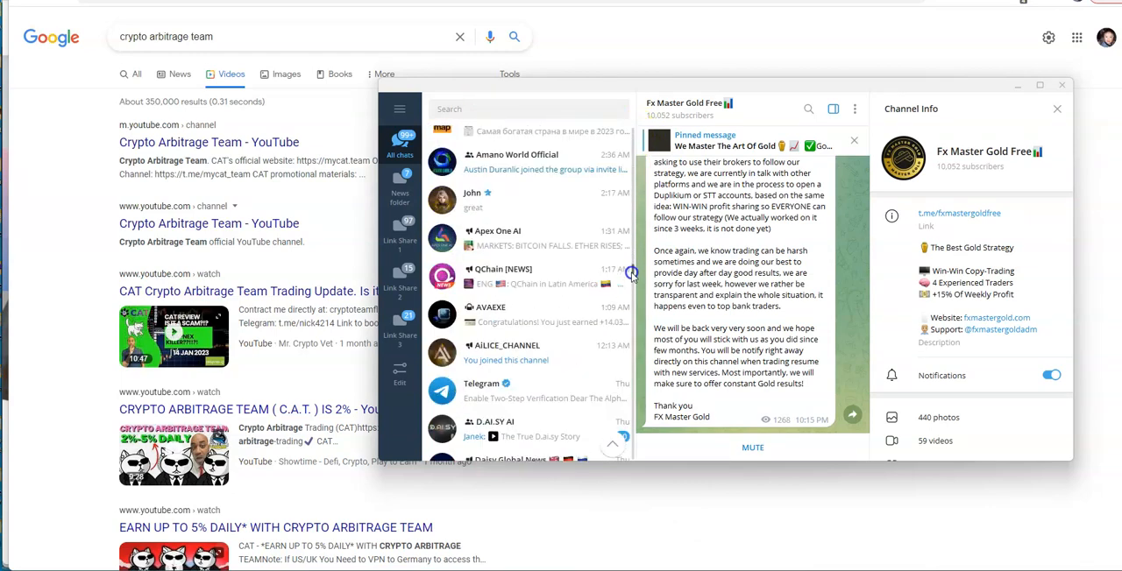
pyautogui.scroll(-3)
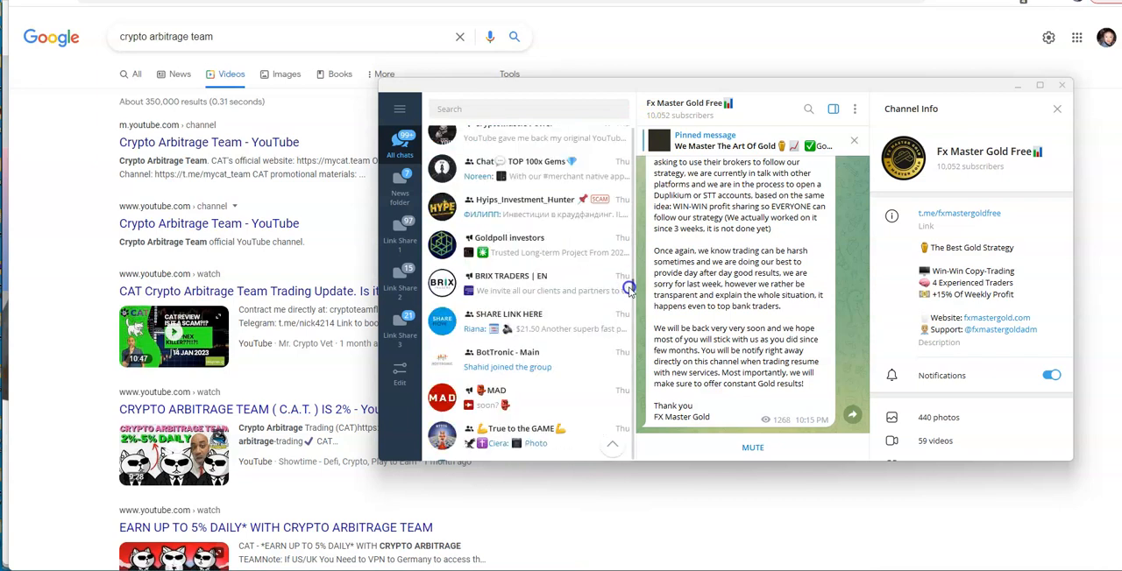
pyautogui.scroll(-3)
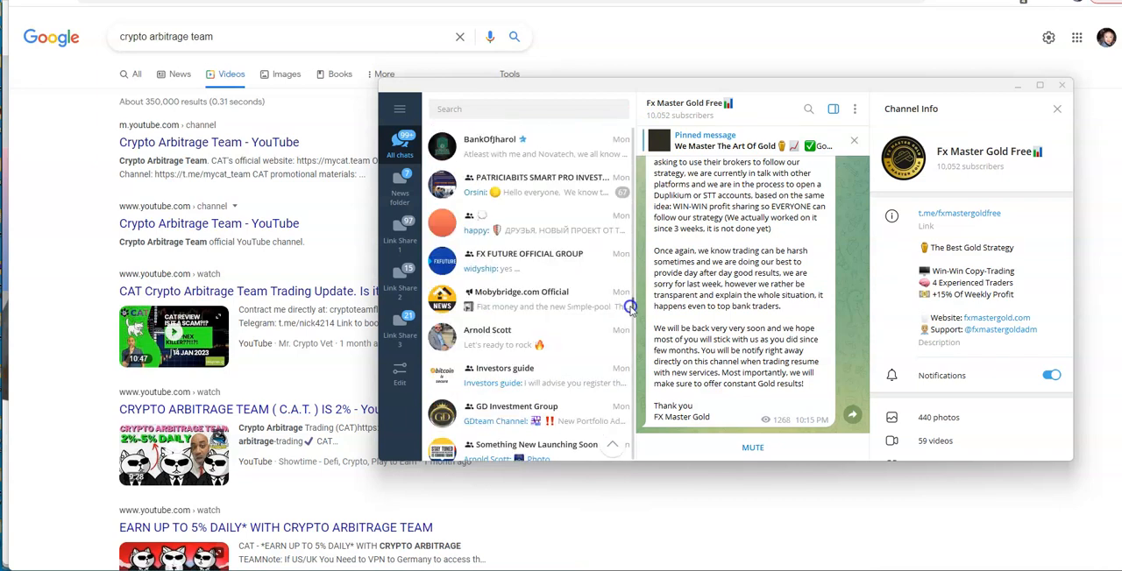
pyautogui.scroll(-3)
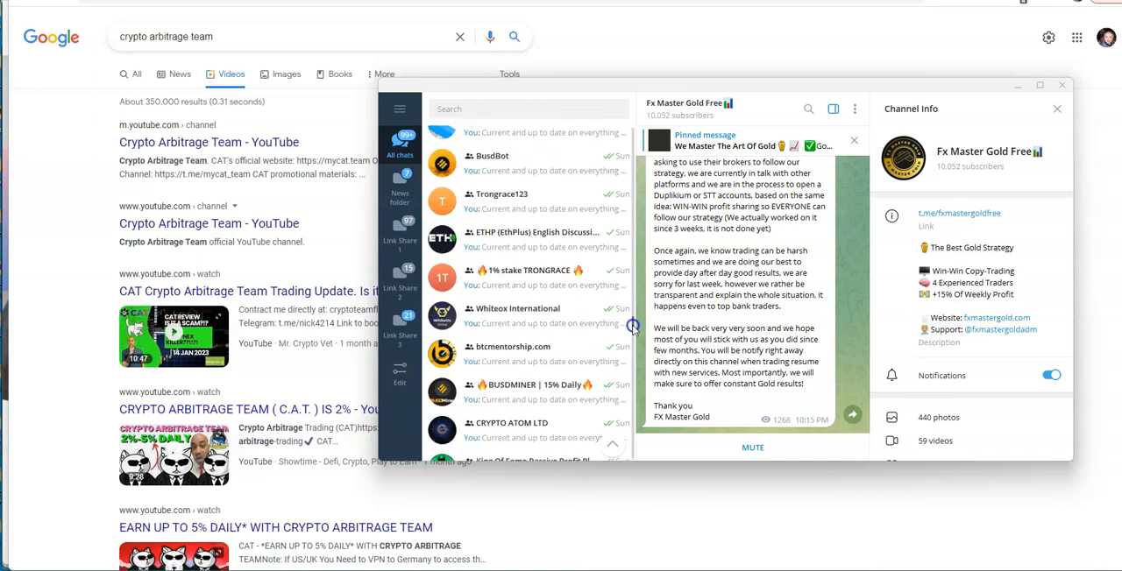
pyautogui.scroll(-3)
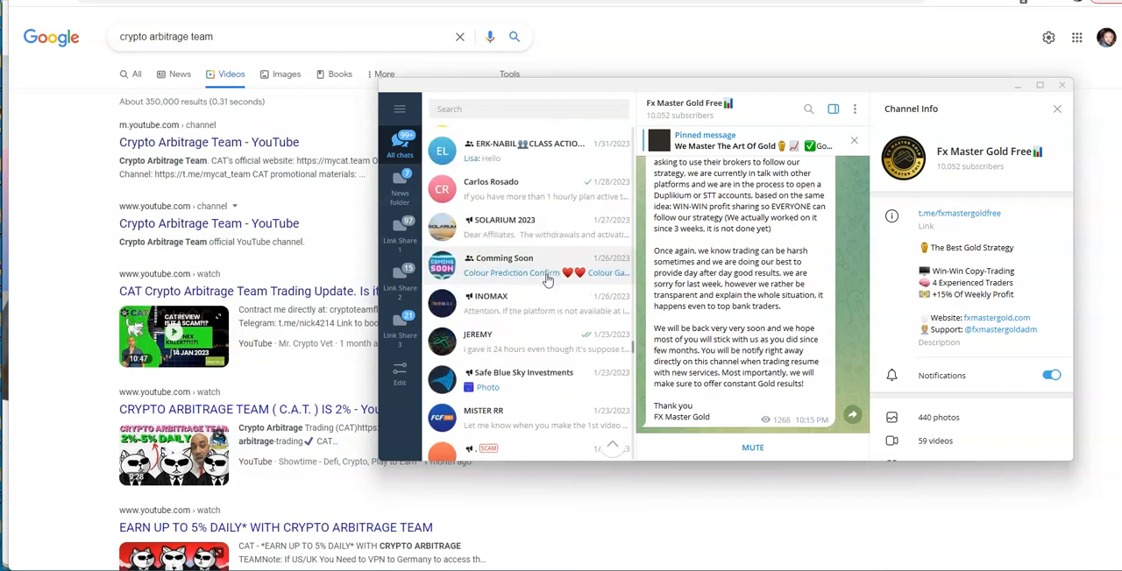
pyautogui.scroll(-3)
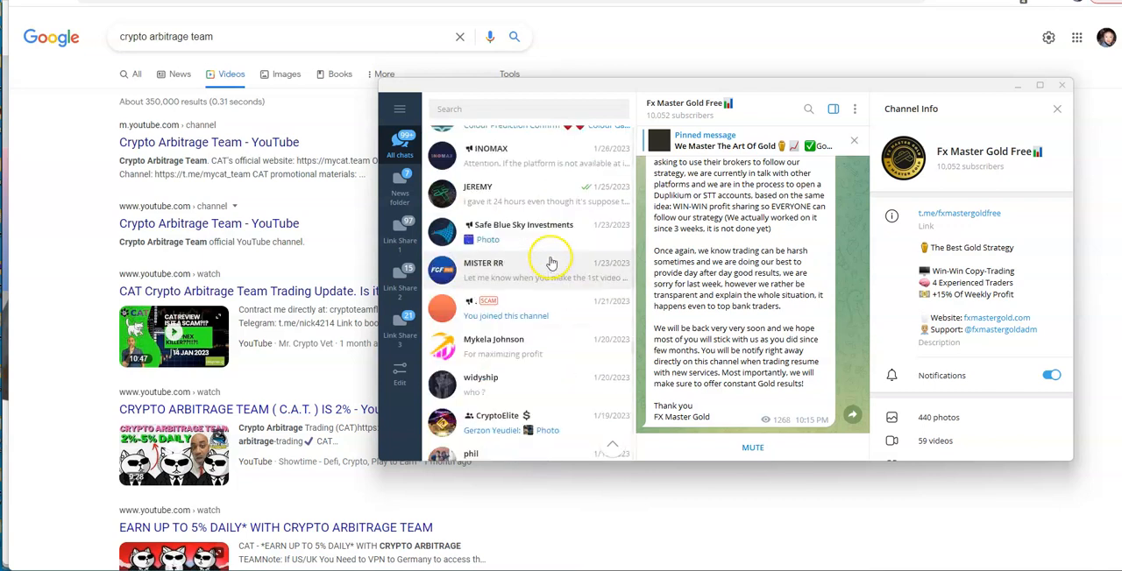
# Open the SCAM-flagged catofficialcommunity channel and search chats for 'CAT'.
pyautogui.click(505, 308)
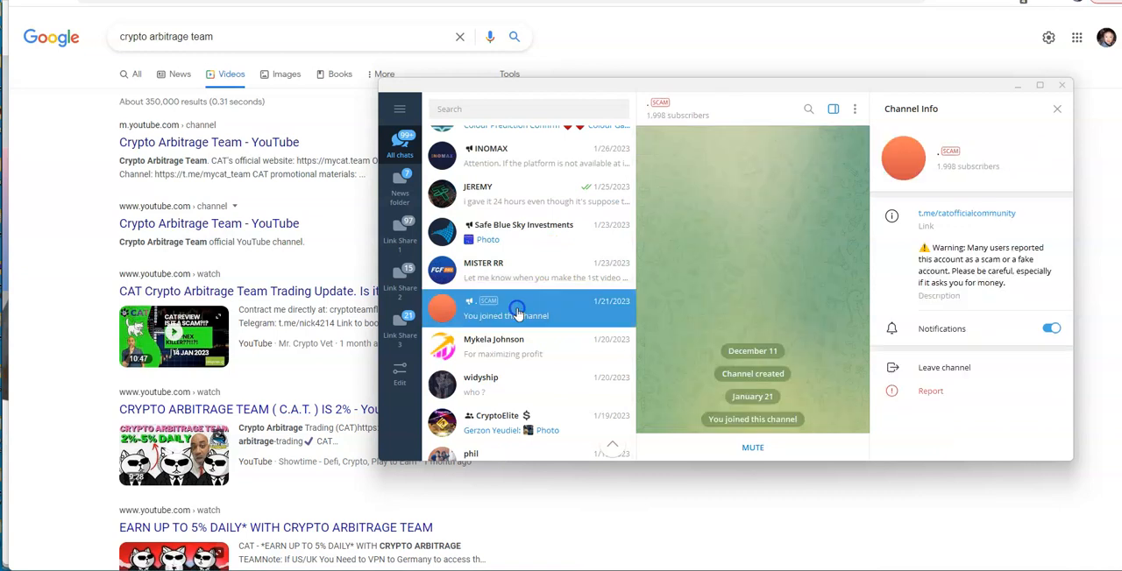
pyautogui.moveTo(741, 303)
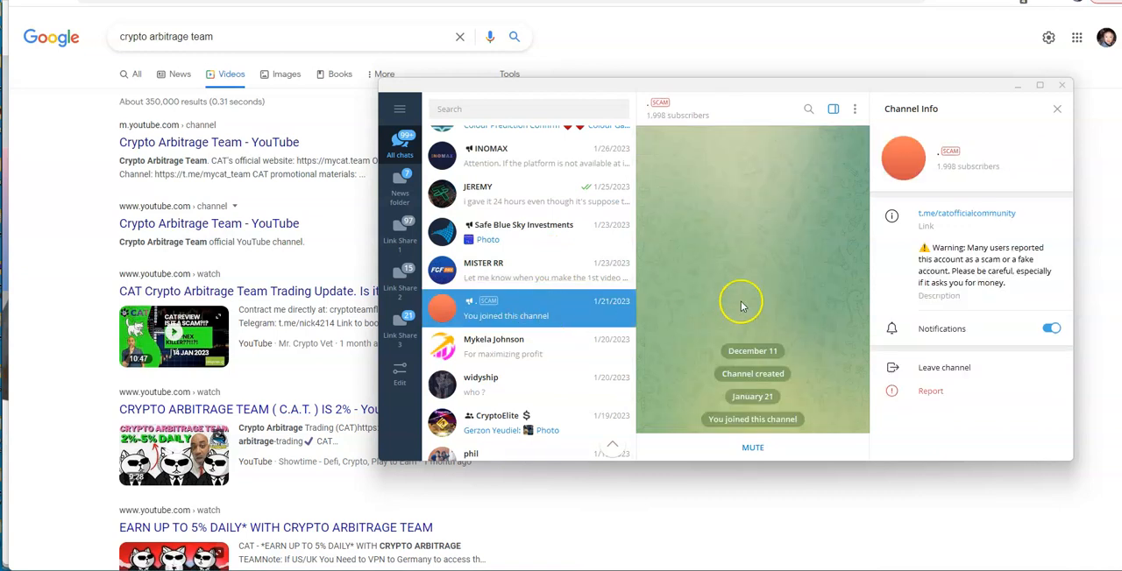
pyautogui.moveTo(653, 123)
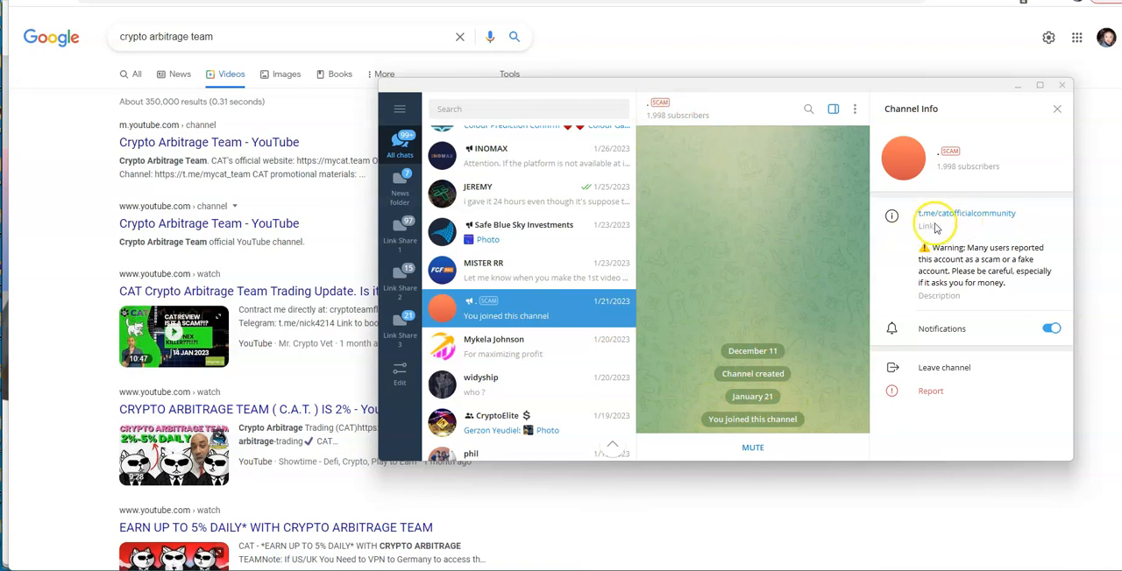
pyautogui.moveTo(995, 222)
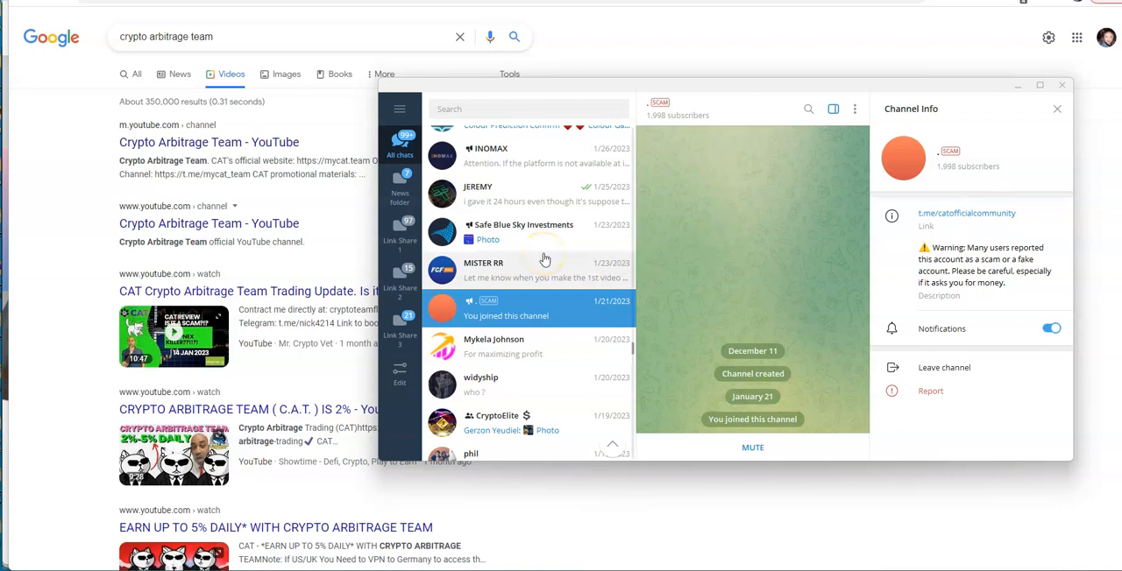
pyautogui.write('C')
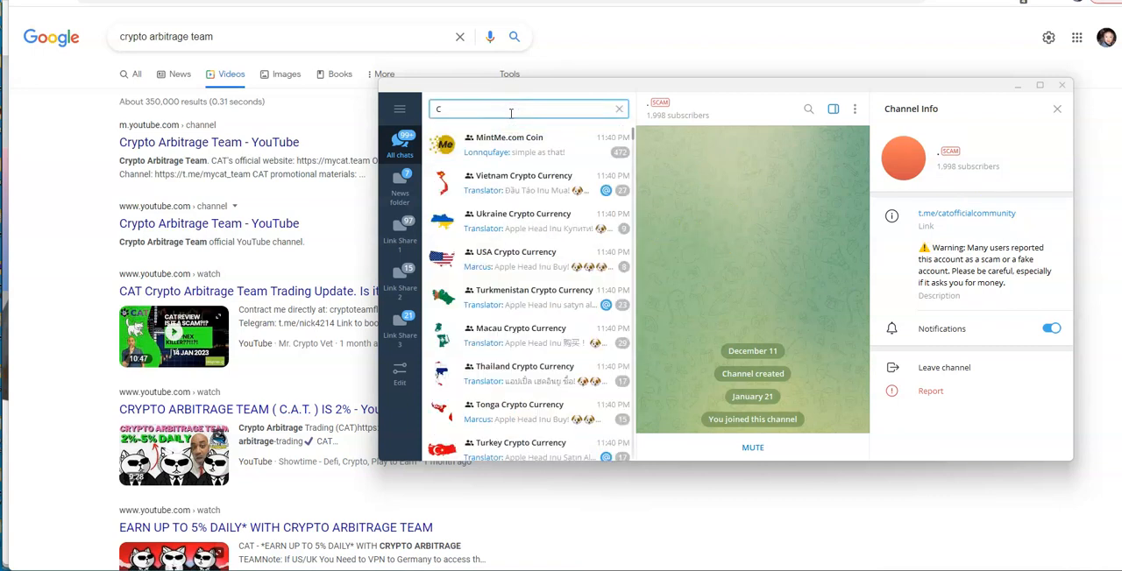
pyautogui.write('AT')
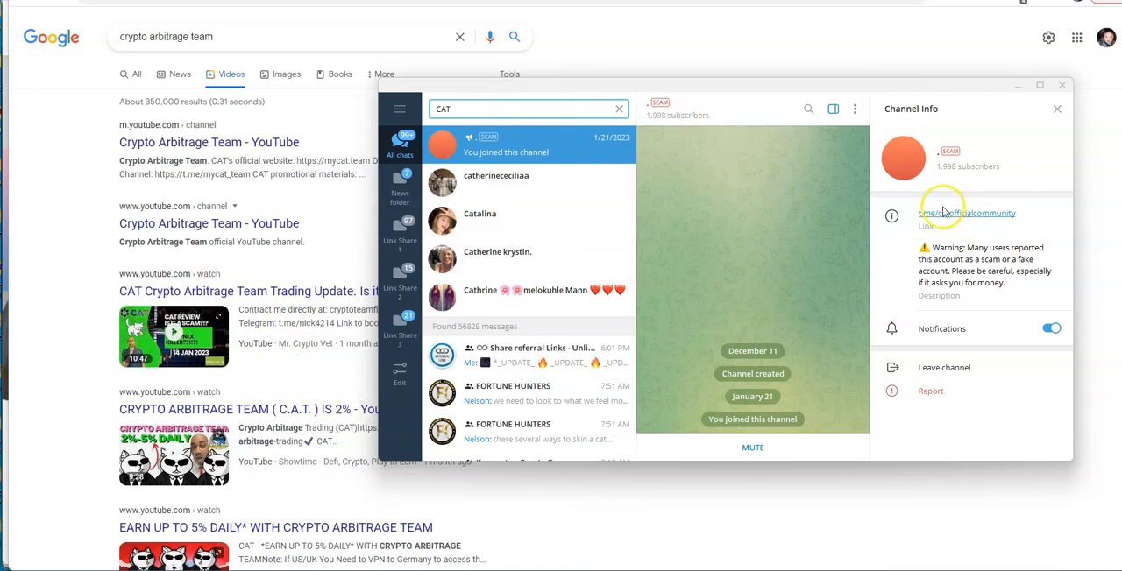
pyautogui.moveTo(885, 216)
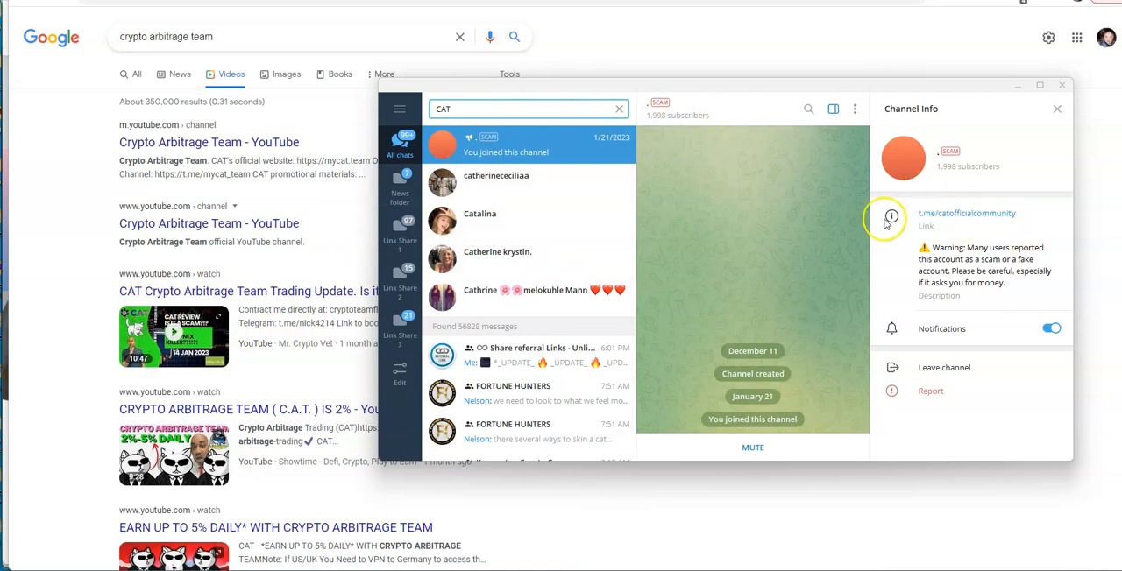
pyautogui.moveTo(741, 244)
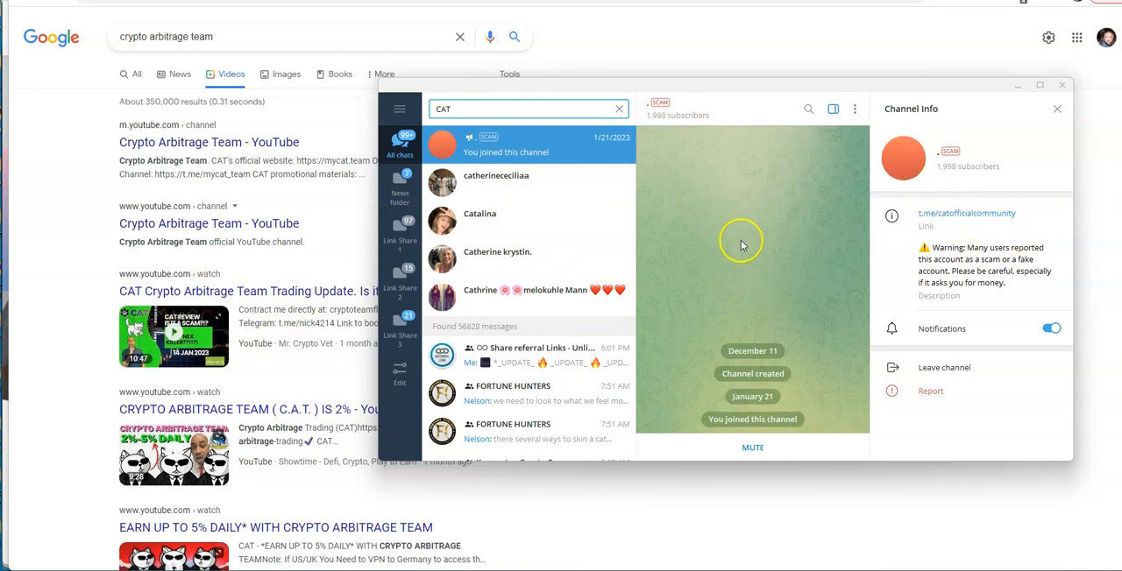
pyautogui.moveTo(710, 226)
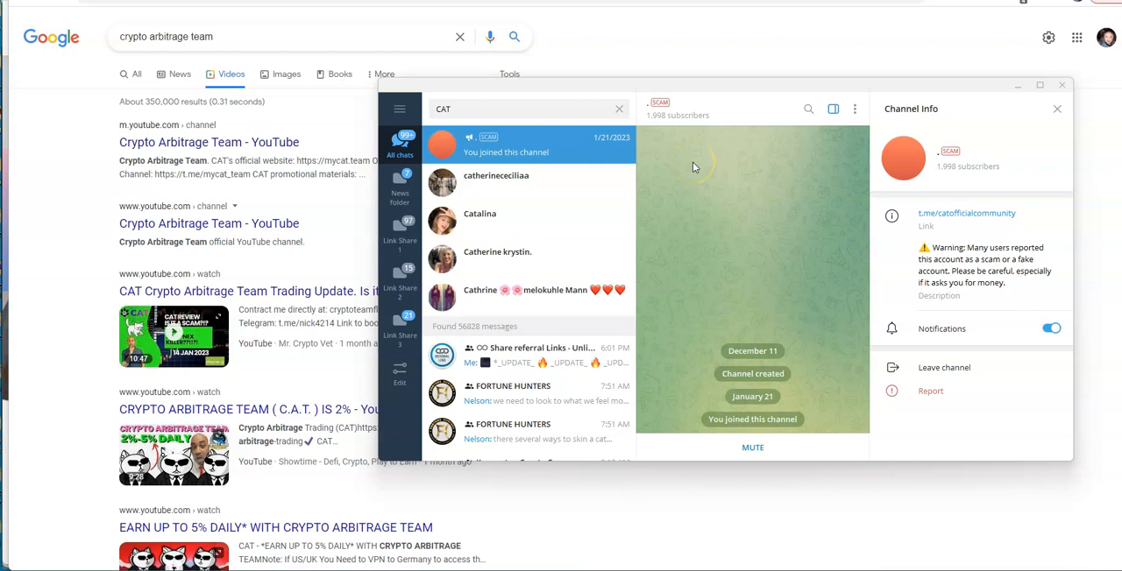
pyautogui.moveTo(675, 82)
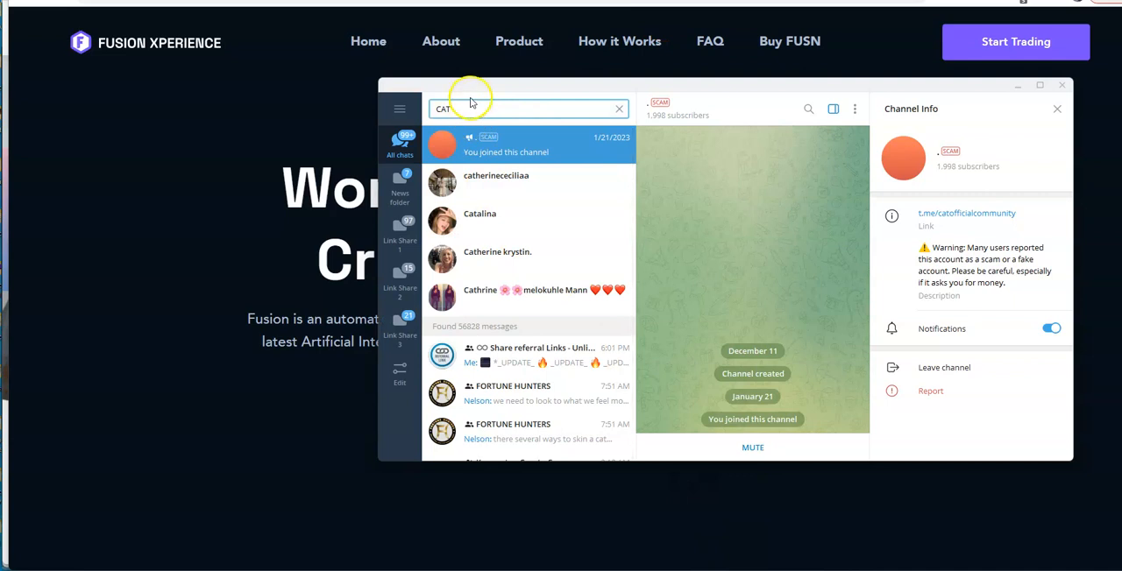
# Search chats for 'fu' and open the FUSION XPERIENCE group with its info panel.
pyautogui.click(619, 109)
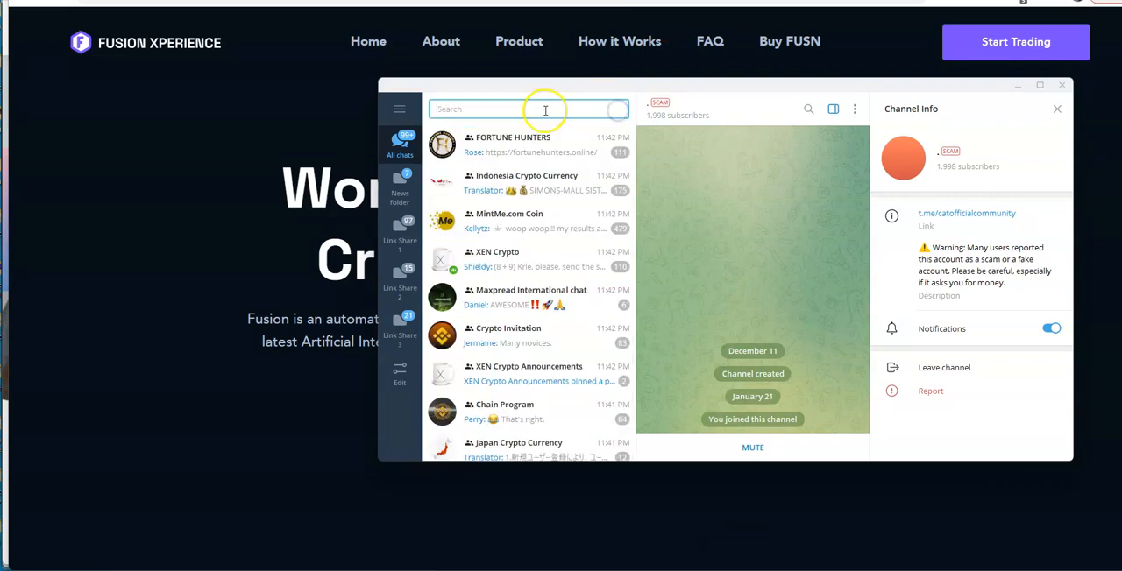
pyautogui.write('fu')
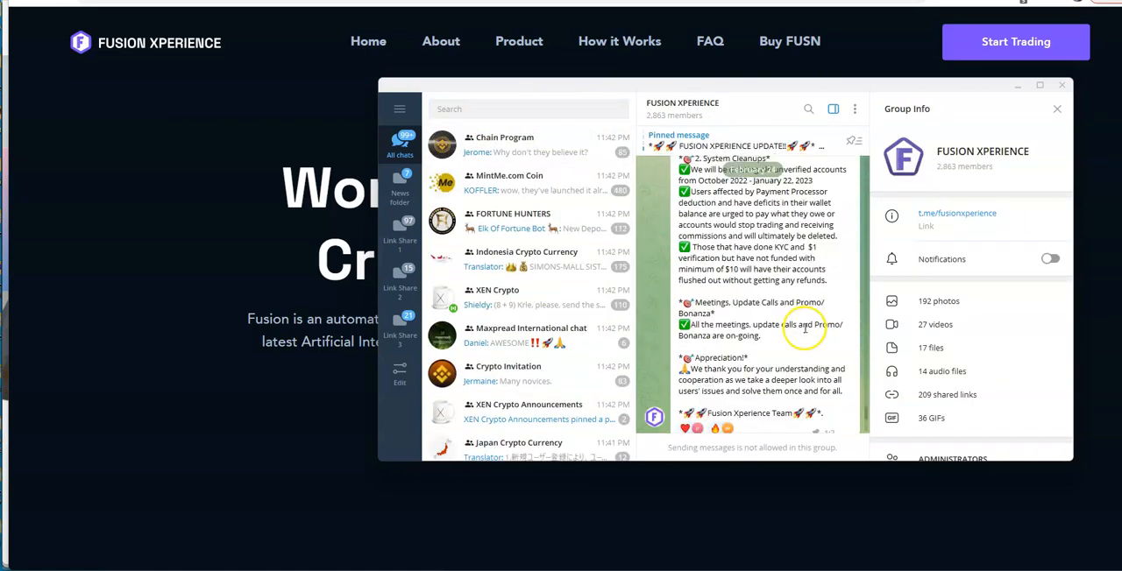
pyautogui.scroll(-3)
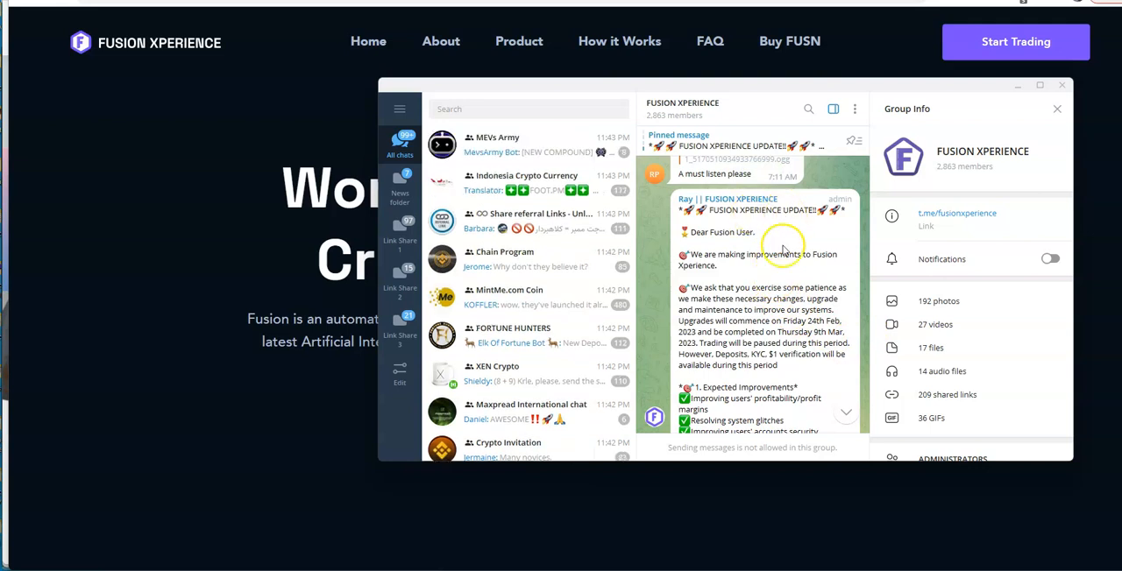
pyautogui.moveTo(793, 276)
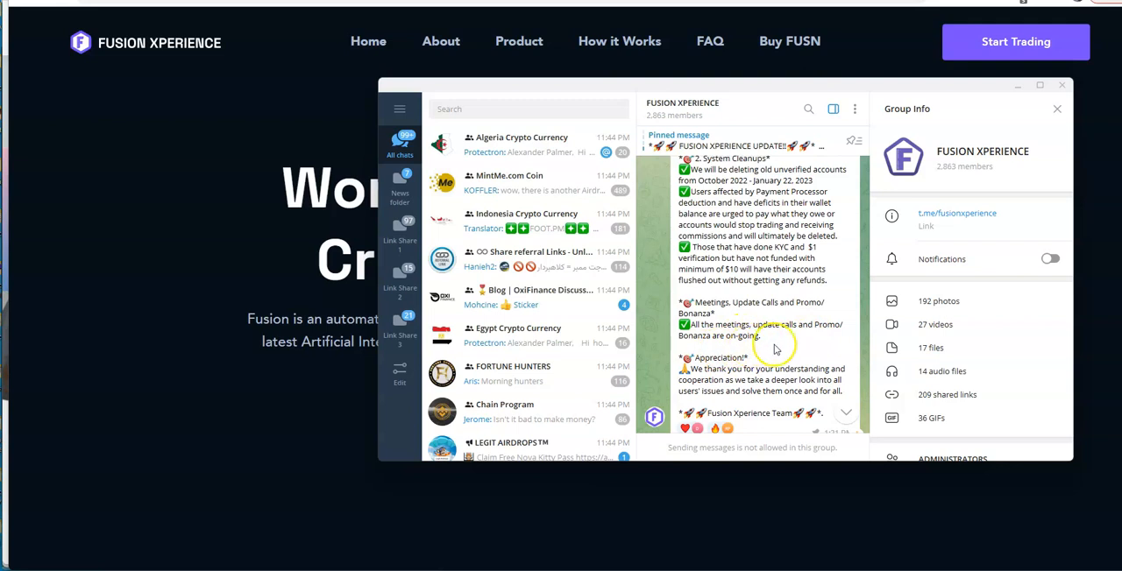
pyautogui.scroll(-3)
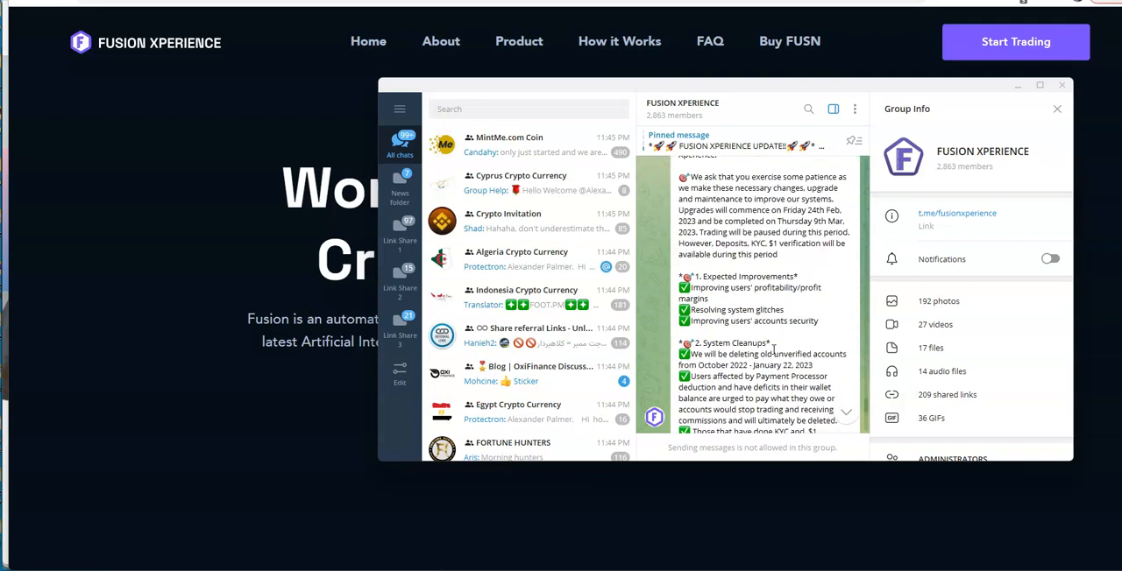
pyautogui.scroll(-3)
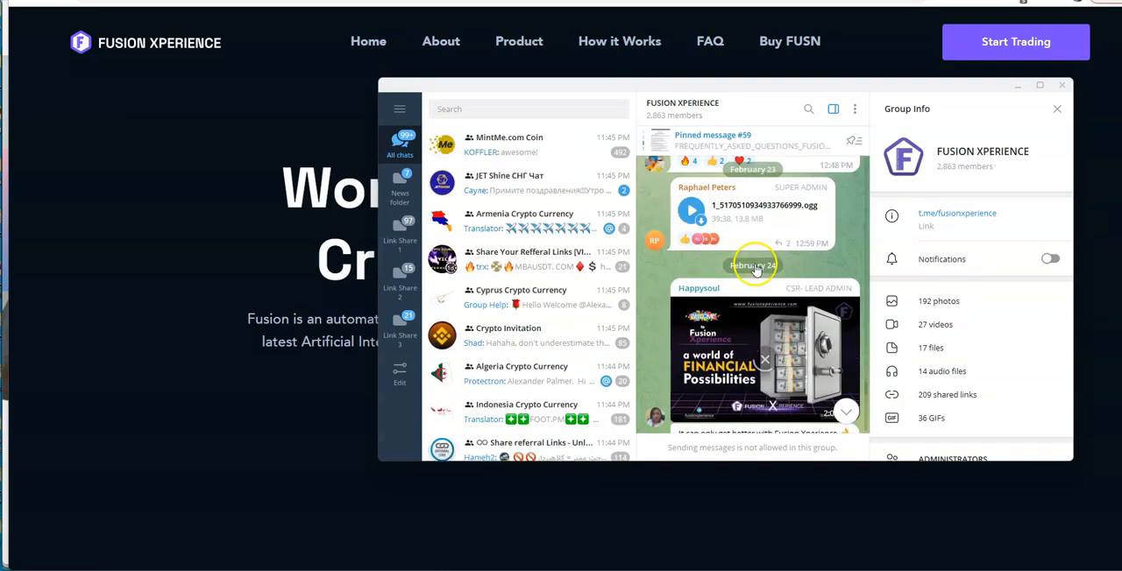
pyautogui.scroll(-3)
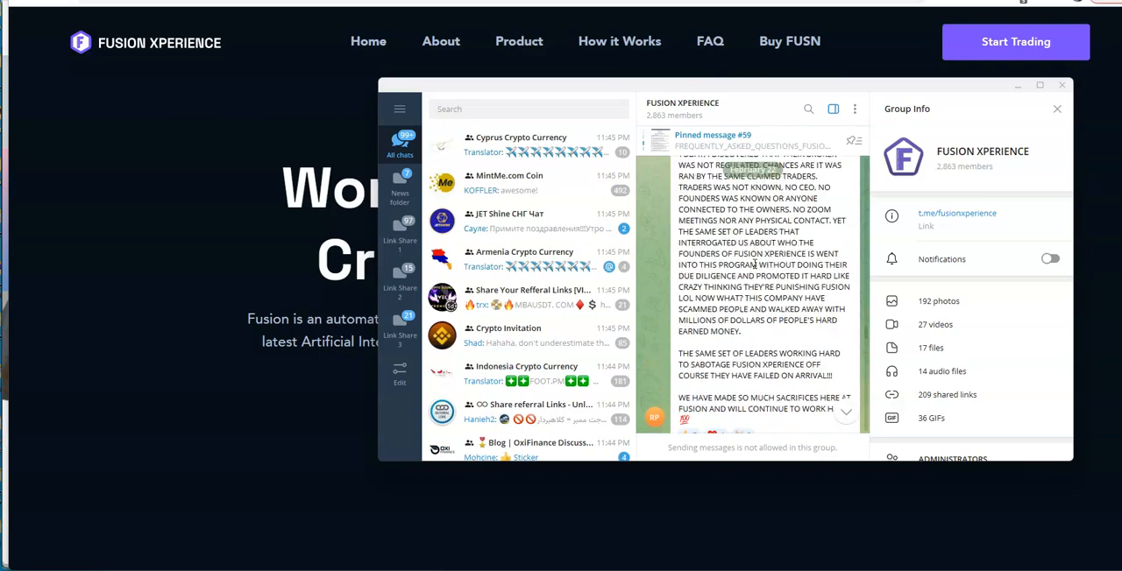
pyautogui.scroll(-3)
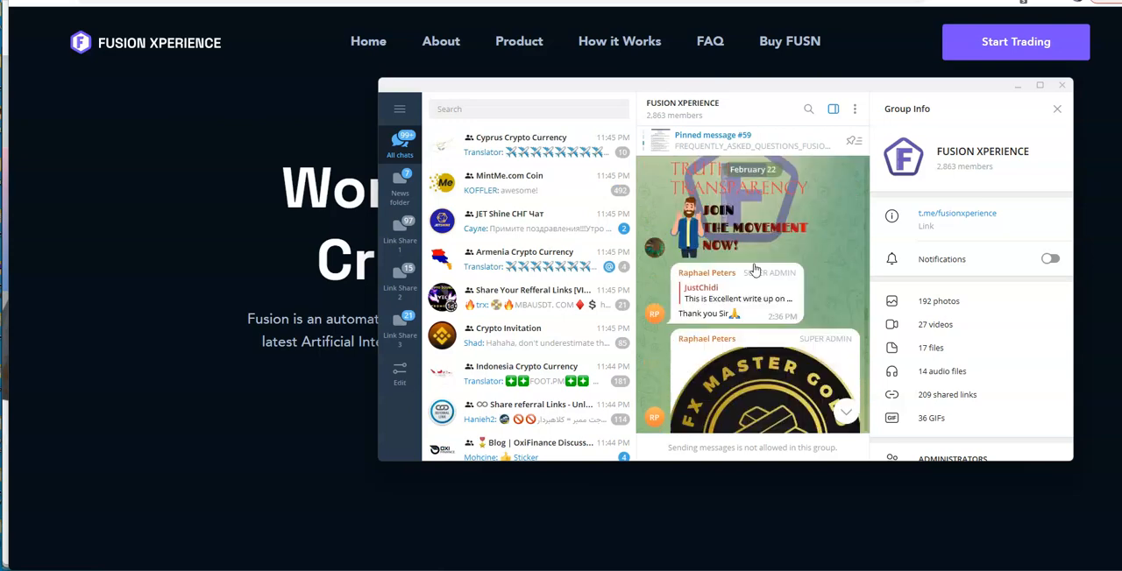
pyautogui.scroll(-3)
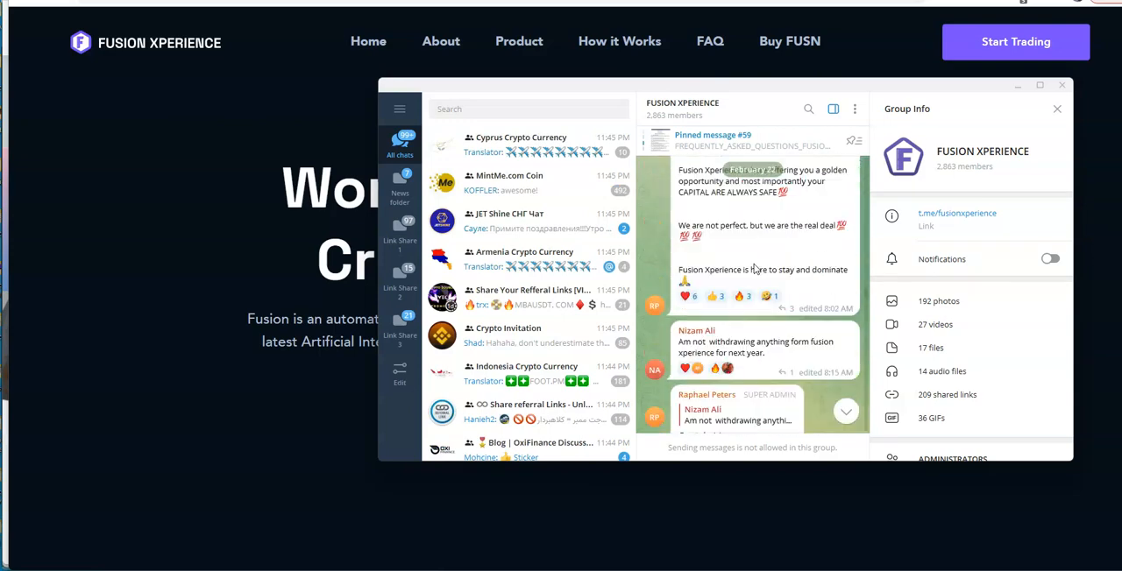
pyautogui.scroll(-3)
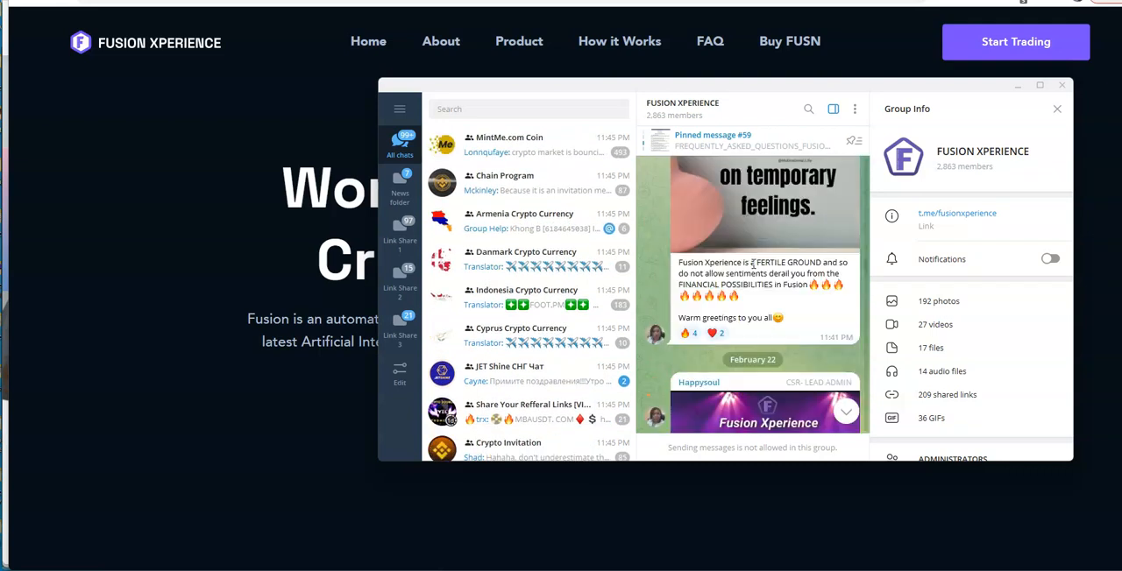
pyautogui.scroll(-3)
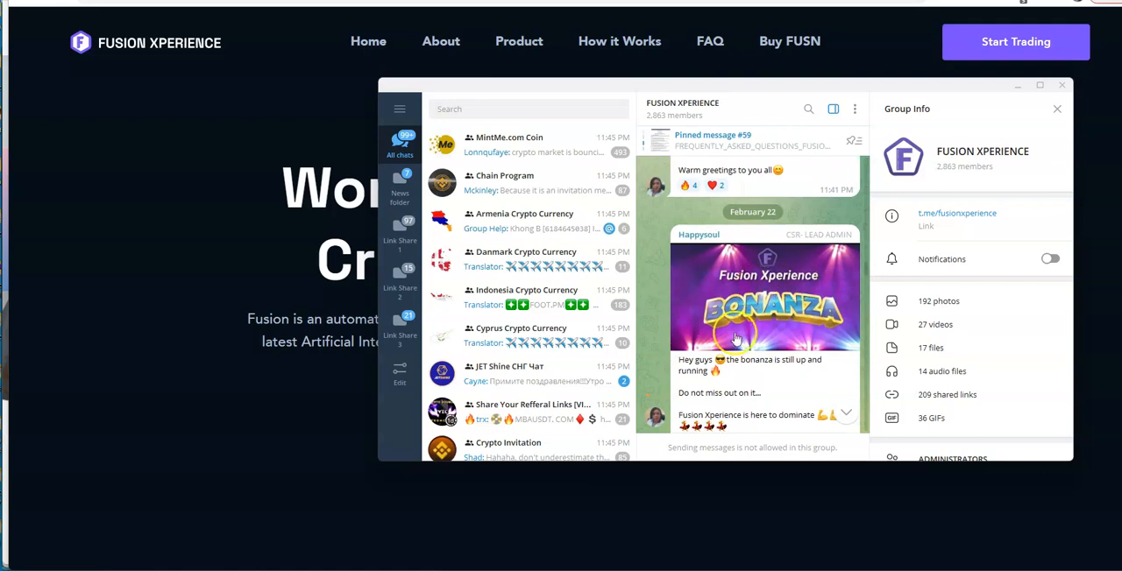
pyautogui.moveTo(863, 241)
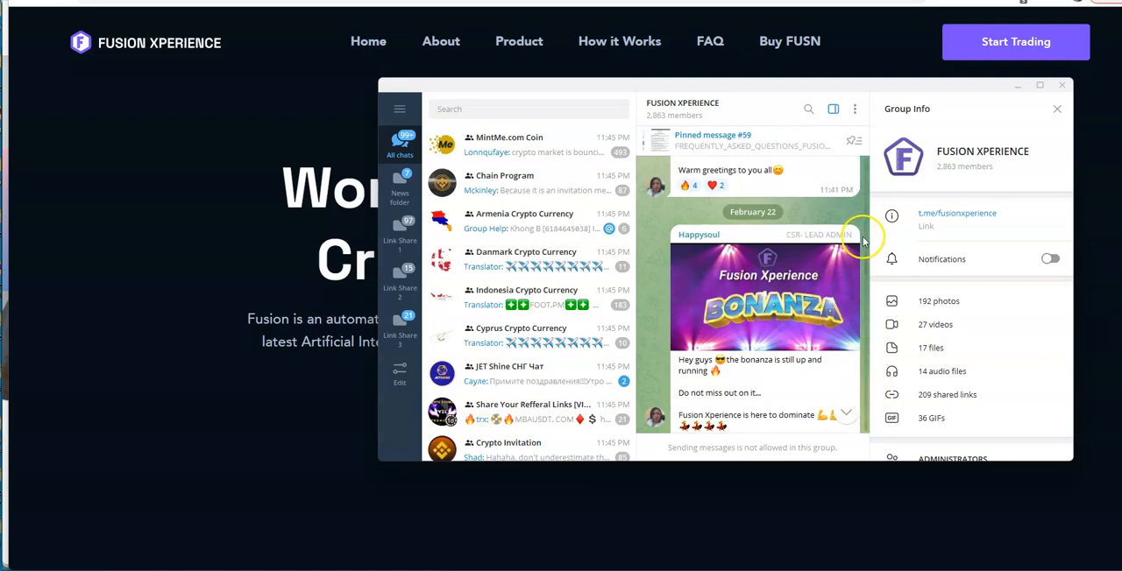
pyautogui.scroll(-3)
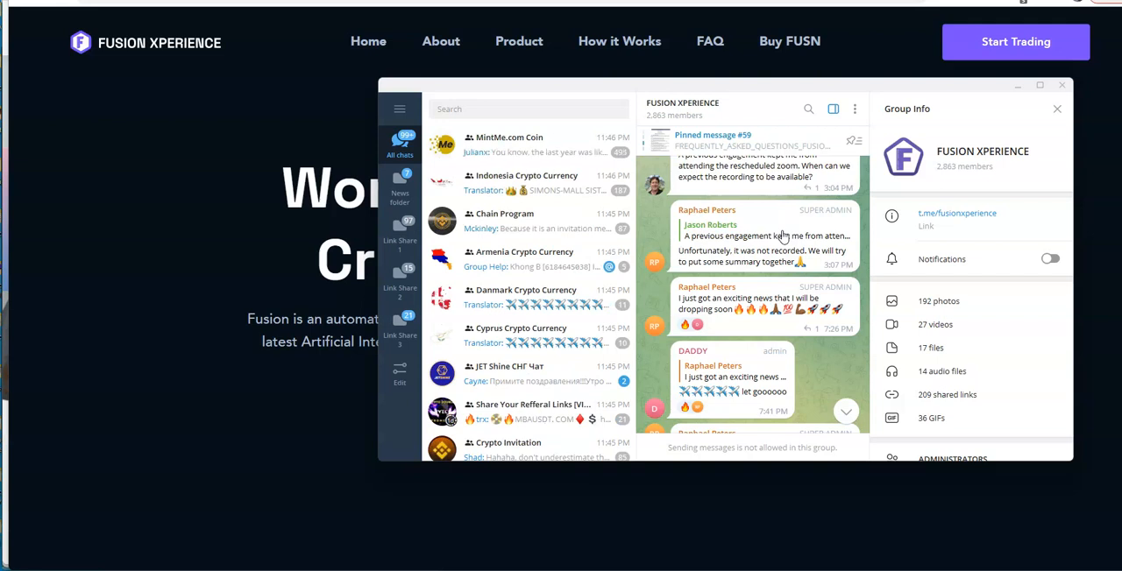
pyautogui.scroll(-3)
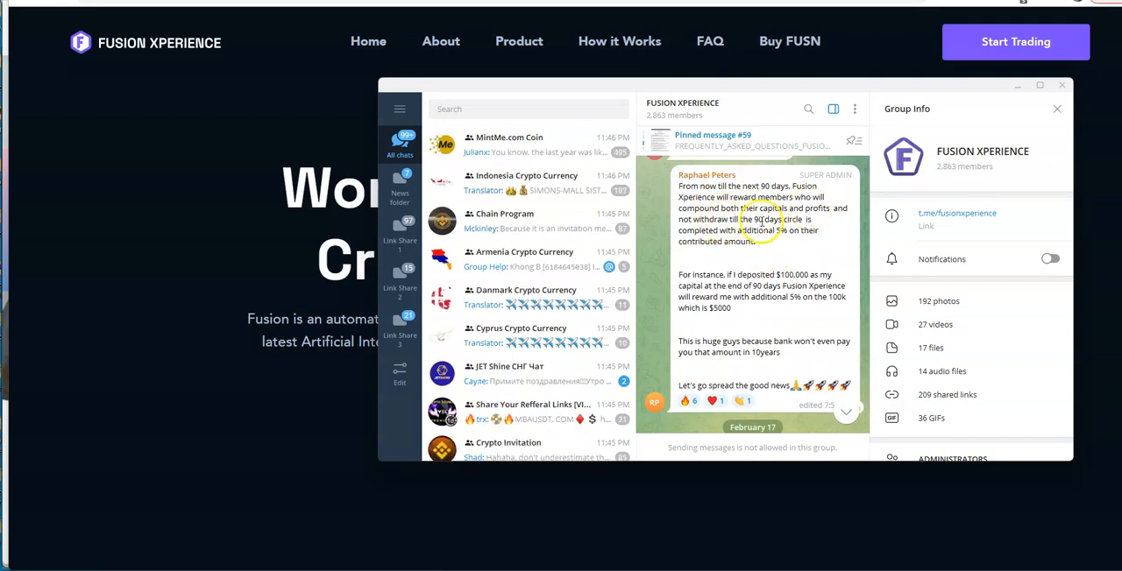
pyautogui.moveTo(827, 218)
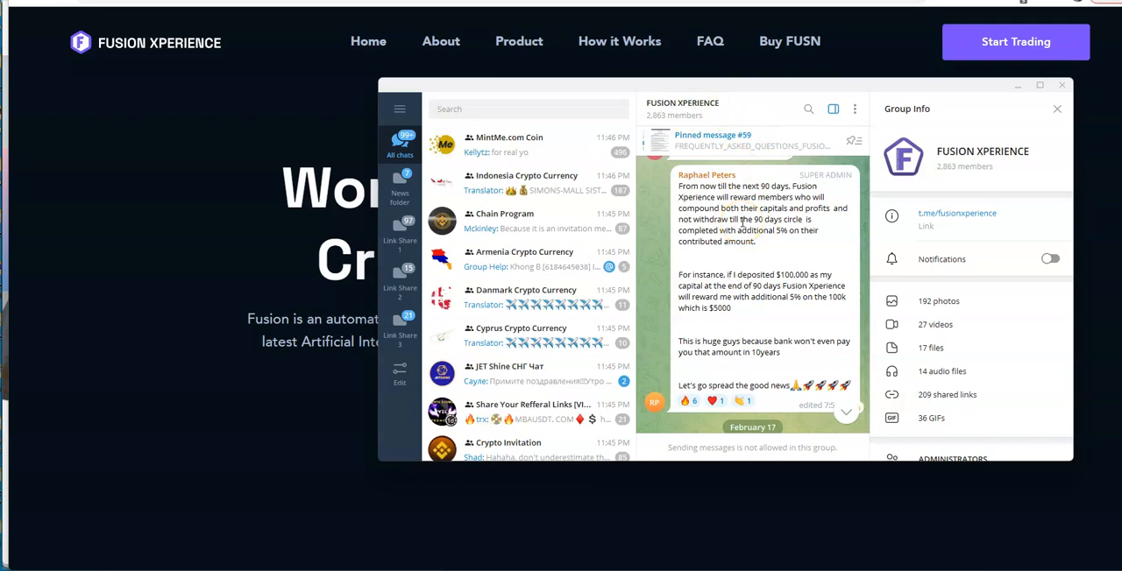
pyautogui.moveTo(695, 110)
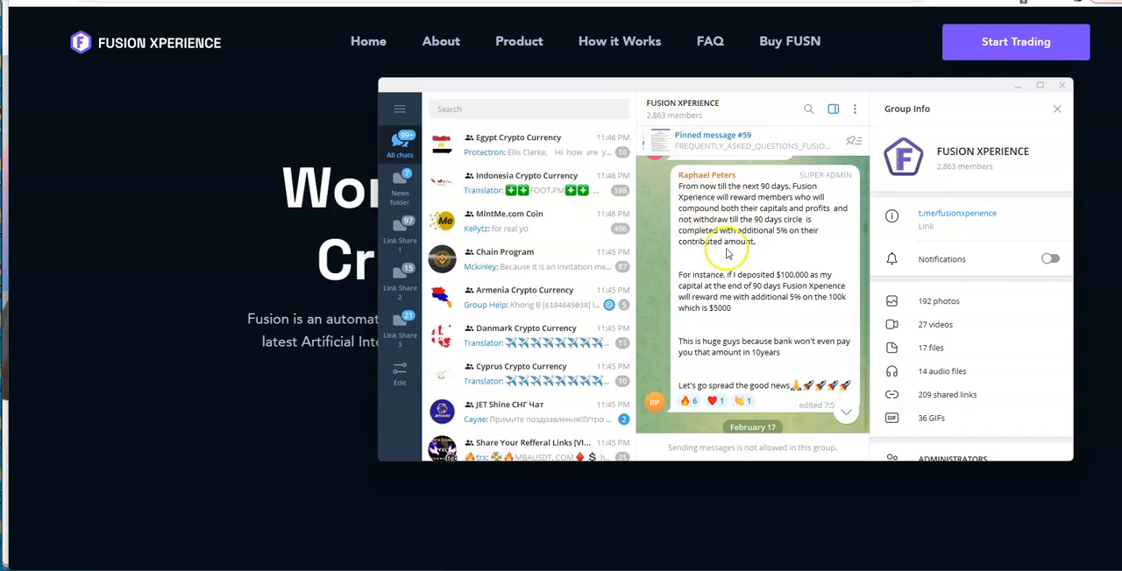
pyautogui.moveTo(788, 267)
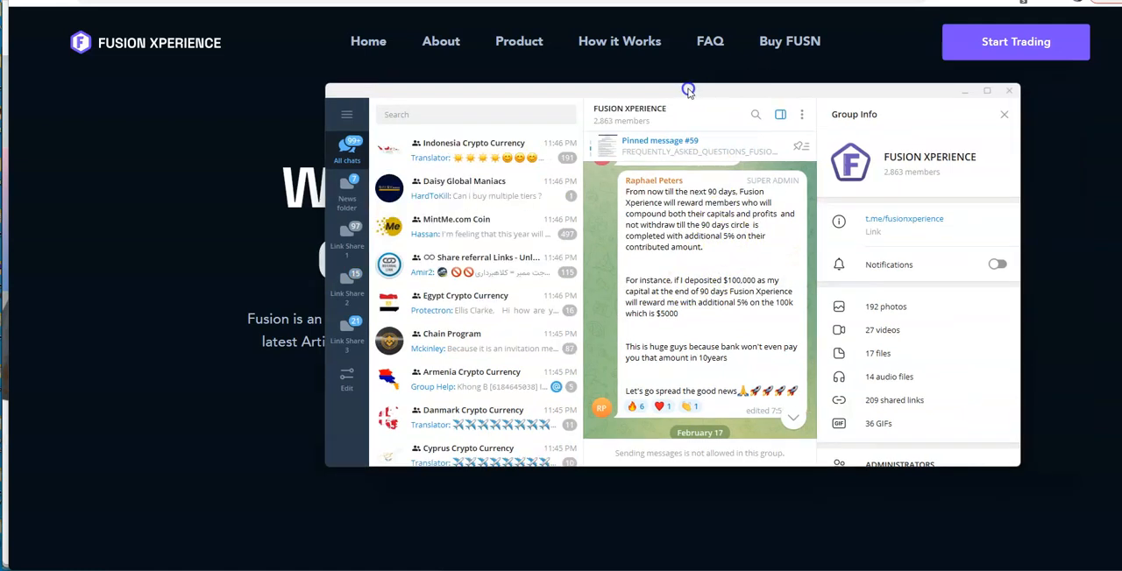
# Drag the Telegram window with the FUSION XPERIENCE chat toward the screen centre.
pyautogui.moveTo(688, 90); pyautogui.dragTo(591, 89)
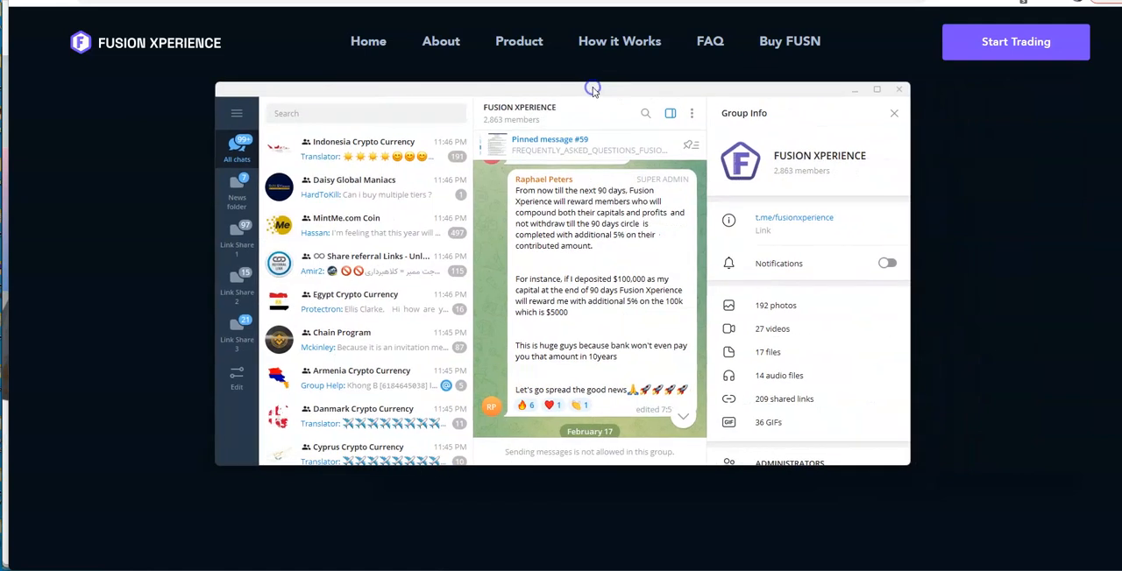
pyautogui.moveTo(714, 305)
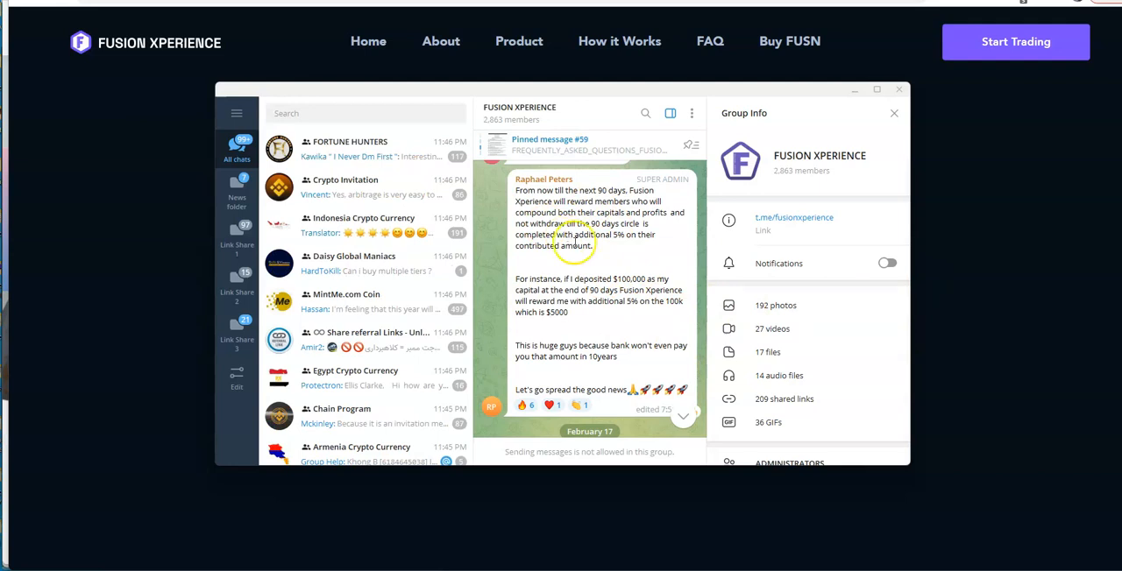
pyautogui.moveTo(649, 379)
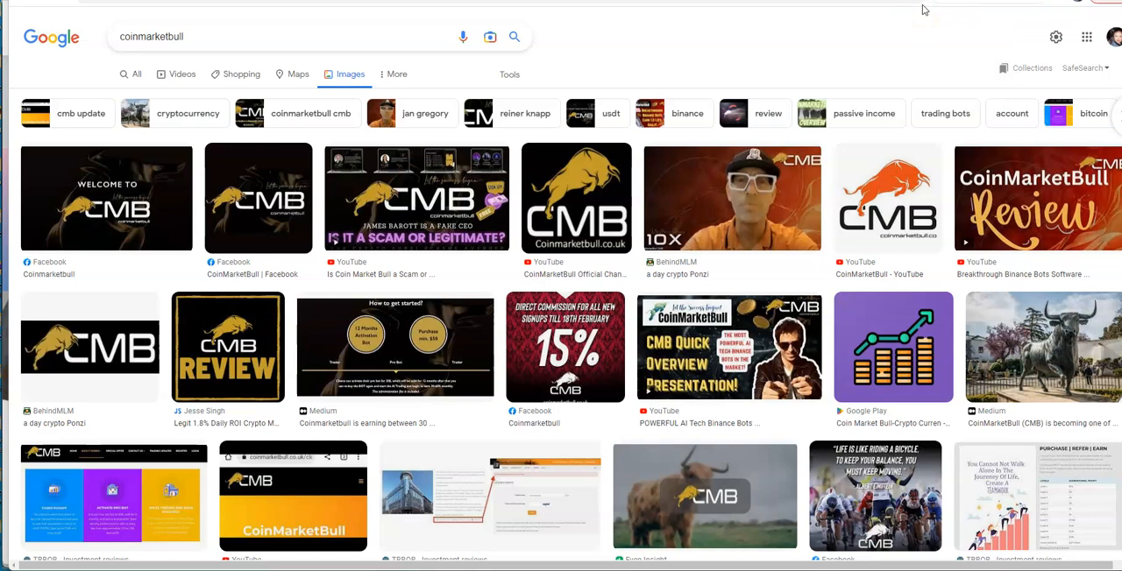
pyautogui.moveTo(809, 44)
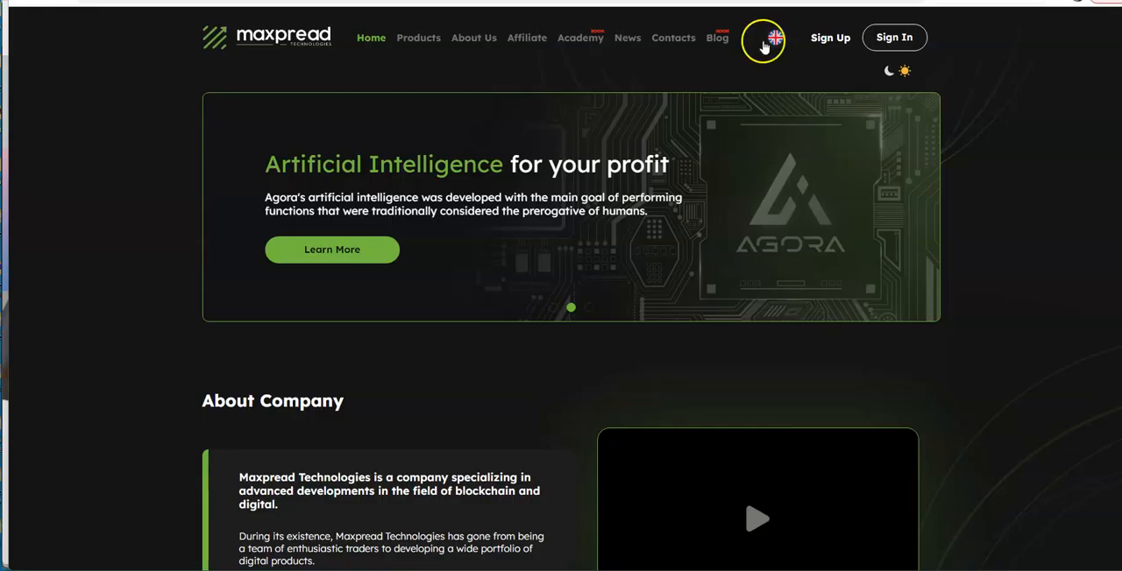
pyautogui.moveTo(291, 77)
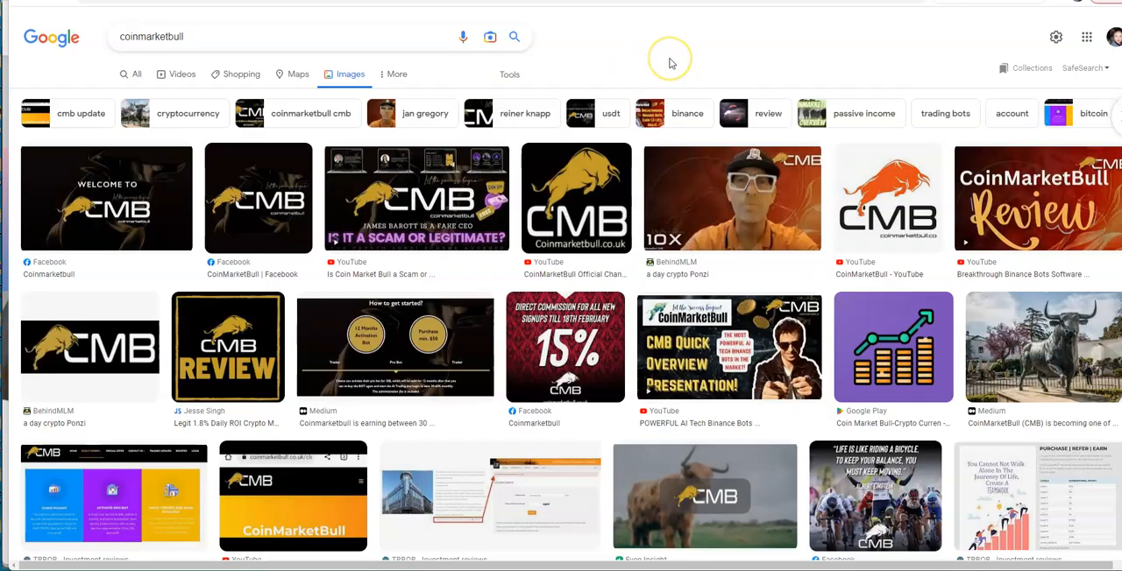
pyautogui.moveTo(669, 62)
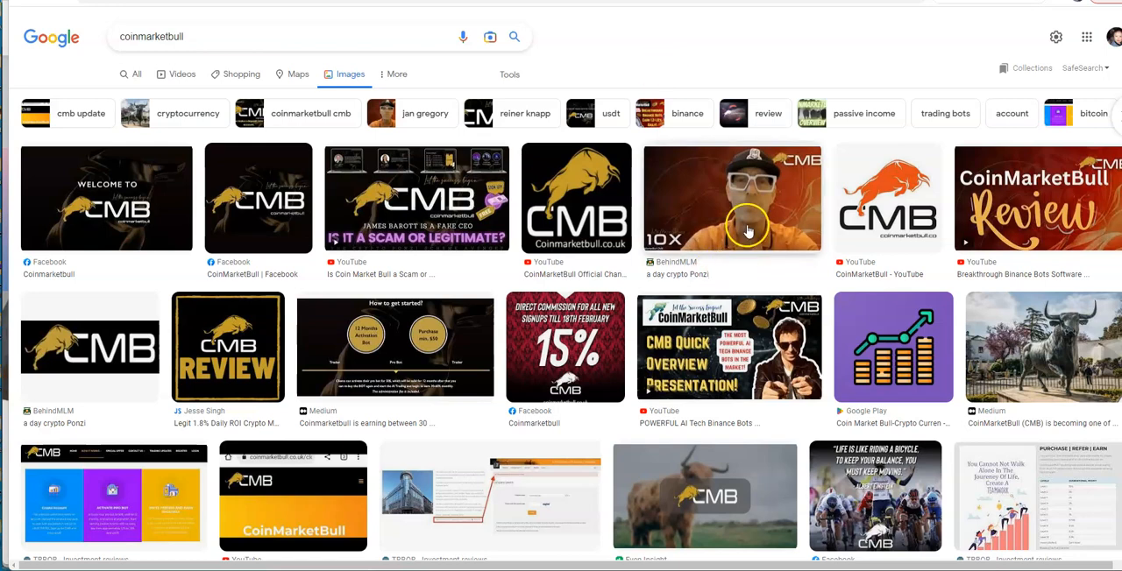
pyautogui.moveTo(793, 366)
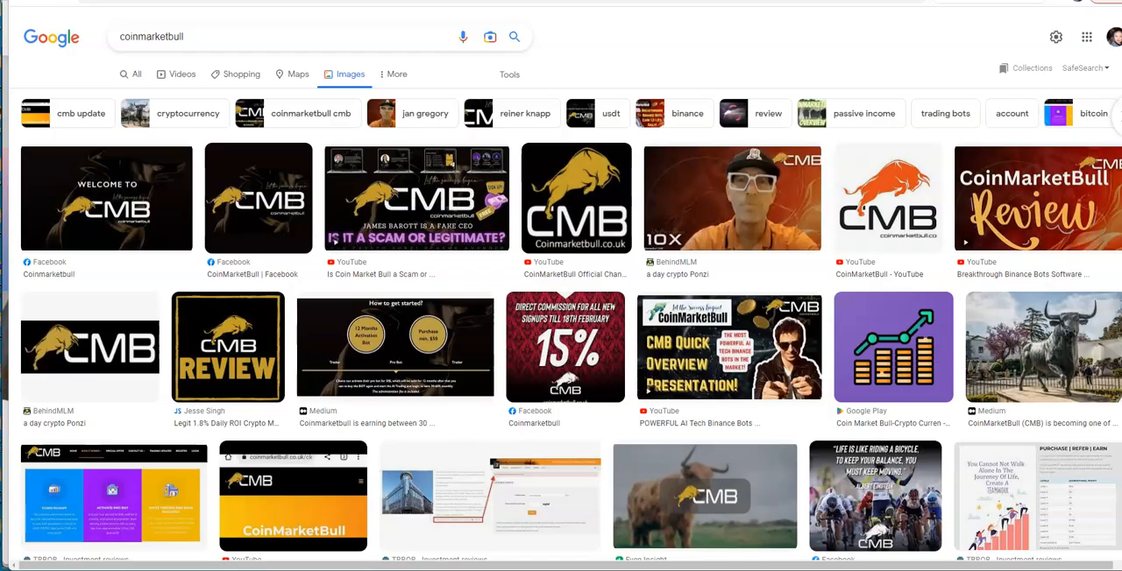
pyautogui.moveTo(752, 218)
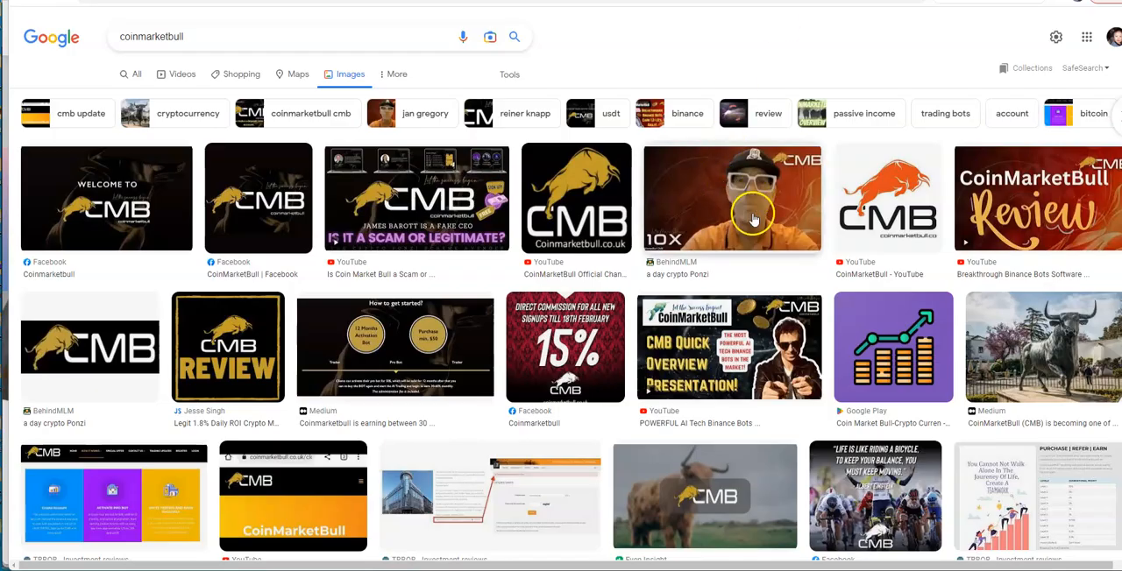
pyautogui.moveTo(724, 274)
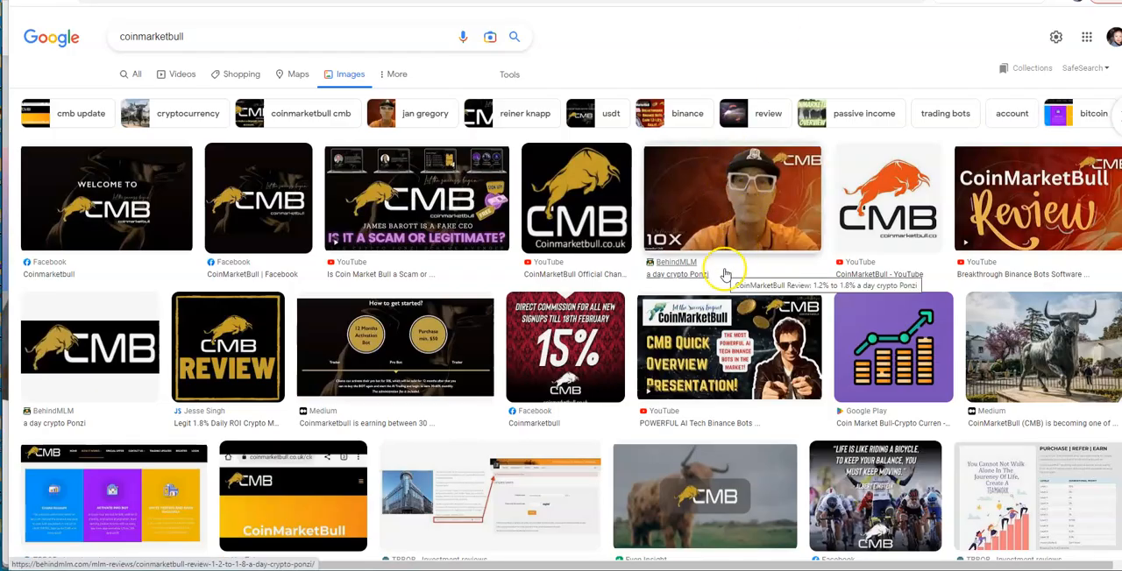